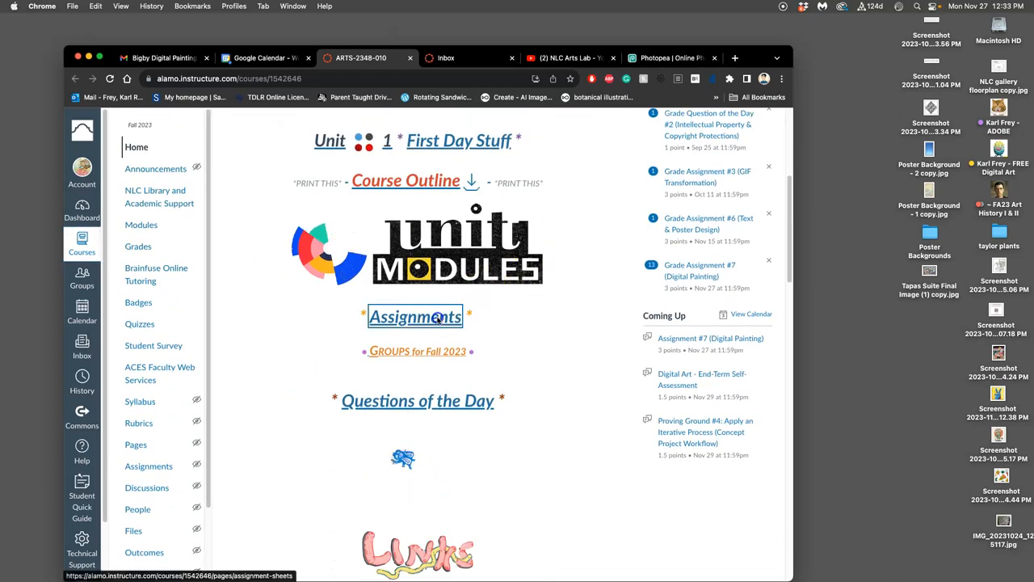
Open the Assignments page and go into the Assignment #7 (Digital Painting) discussion.
{"action": "left_click", "coordinate": [414, 315]}
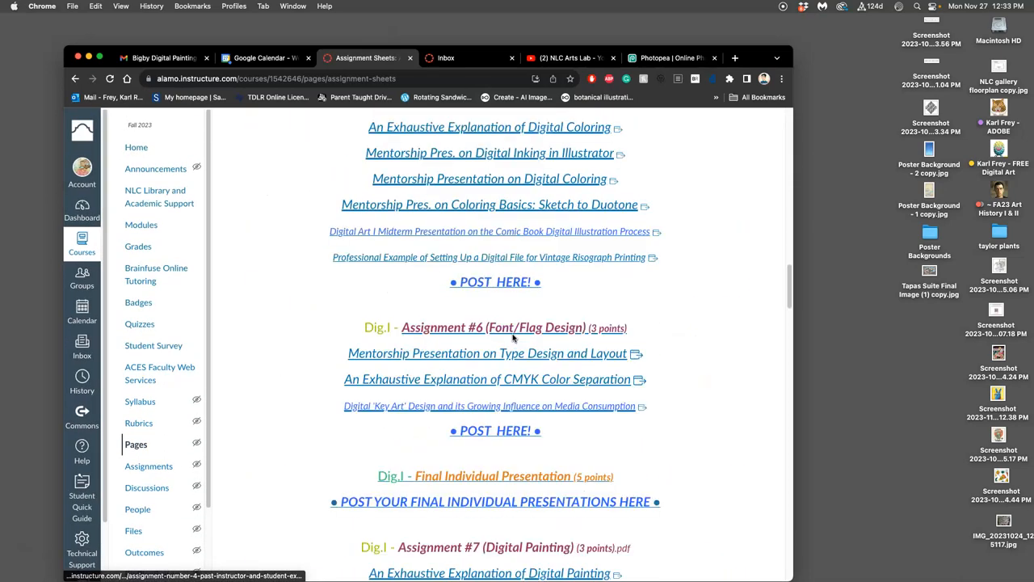
{"action": "scroll", "scroll_direction": "down", "scroll_amount": 3}
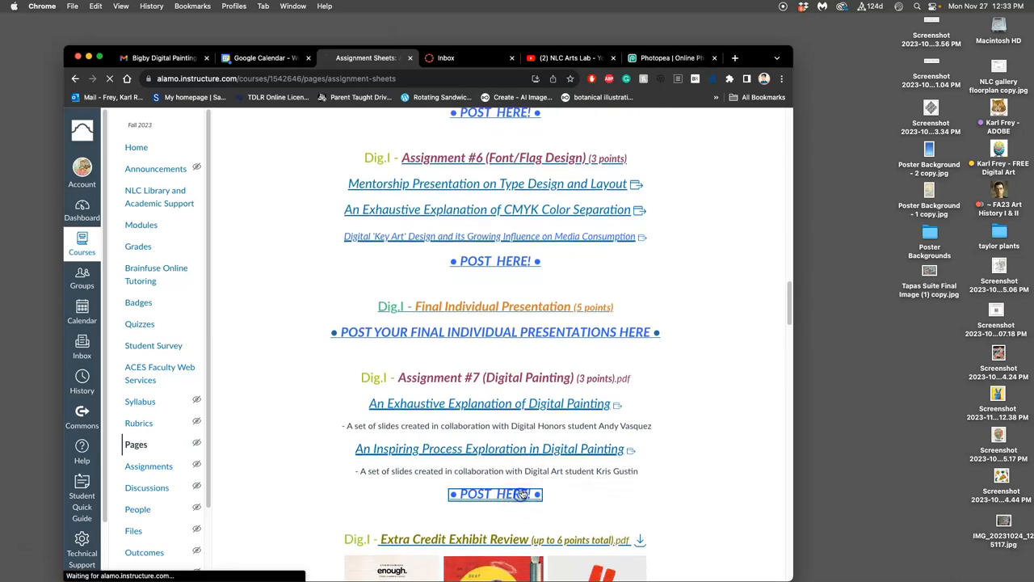
{"action": "left_click", "coordinate": [494, 494]}
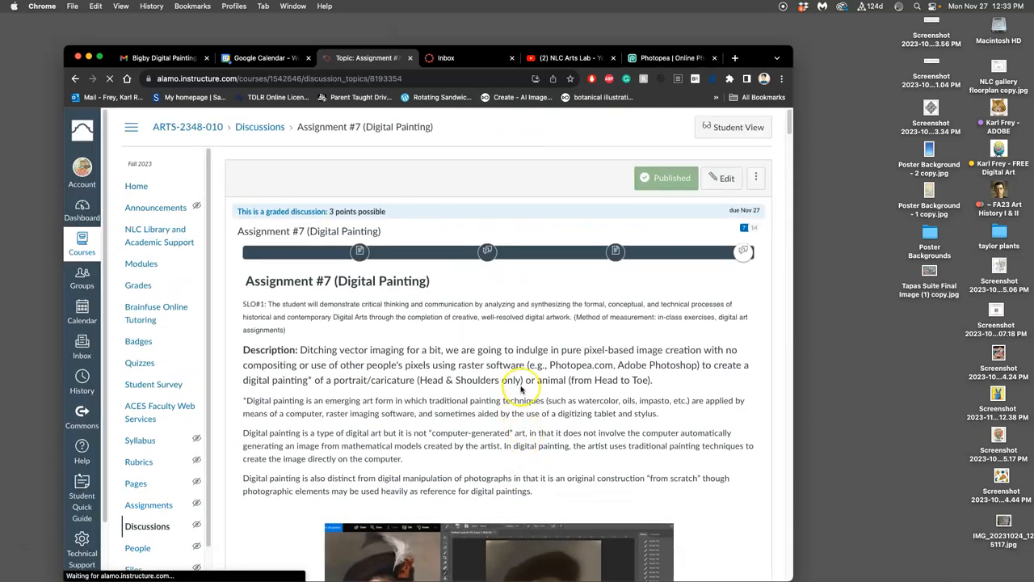
Scroll the discussion down to the student replies and instructor's example portraits.
{"action": "scroll", "scroll_direction": "down", "scroll_amount": 3}
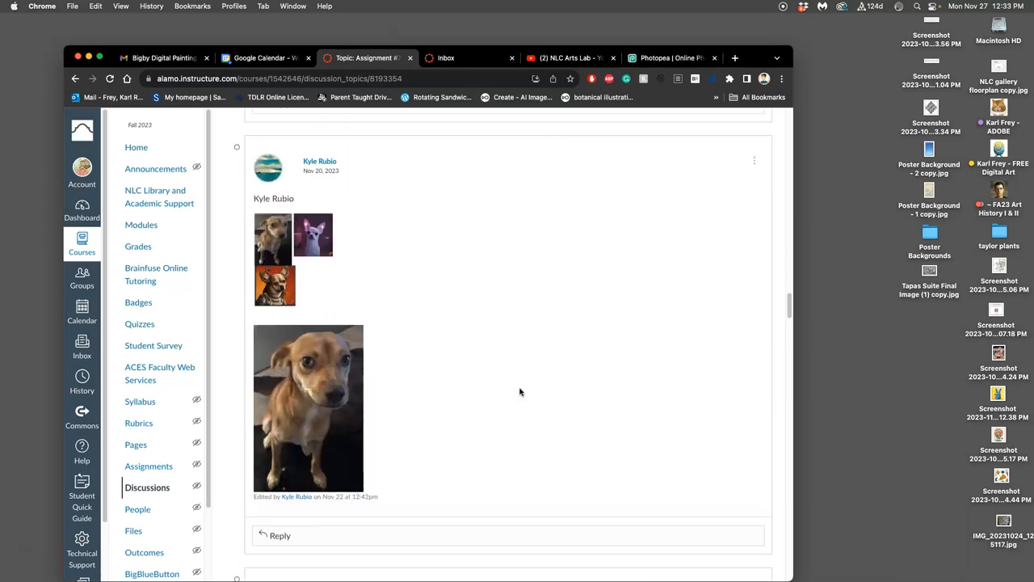
{"action": "scroll", "scroll_direction": "down", "scroll_amount": 3}
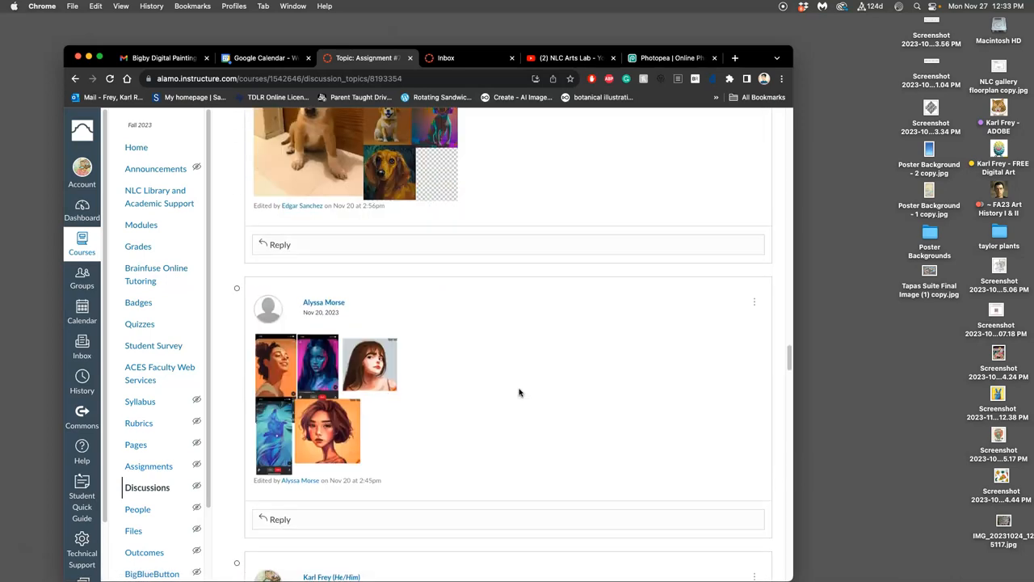
{"action": "scroll", "scroll_direction": "down", "scroll_amount": 3}
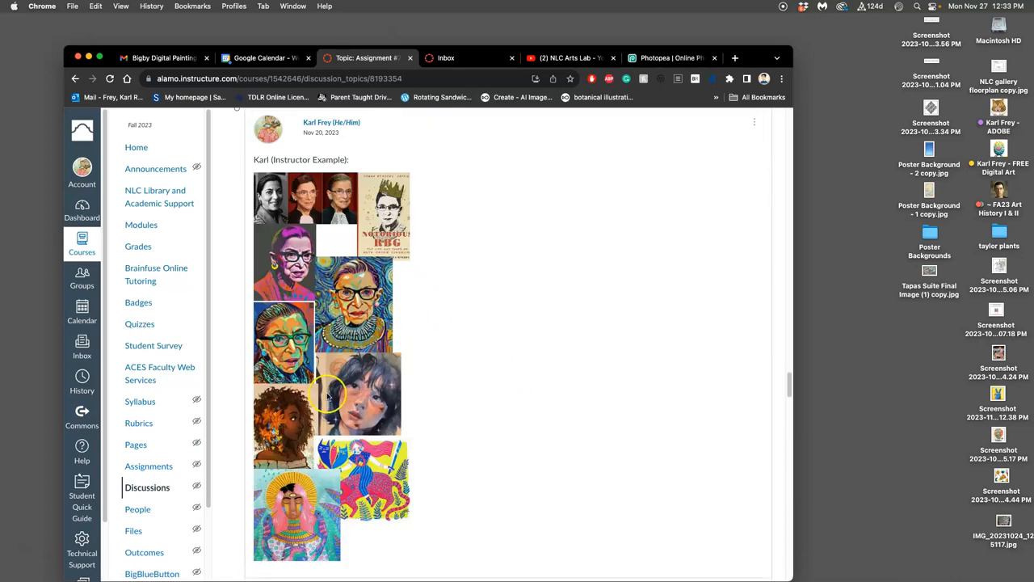
{"action": "scroll", "scroll_direction": "down", "scroll_amount": 3}
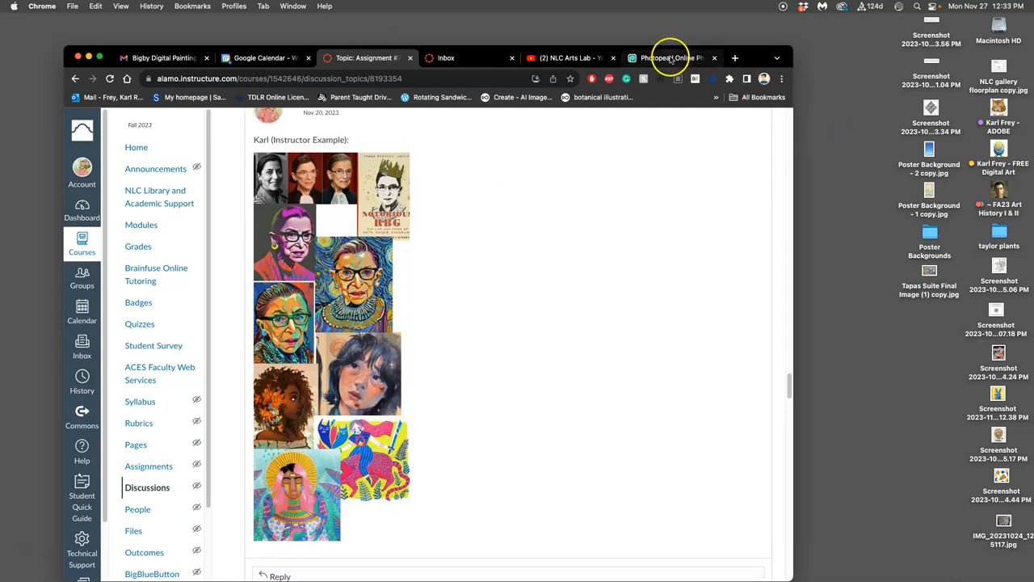
Bring the Photopea portrait project forward and open the Assign - 7 folder in Finder.
{"action": "left_click", "coordinate": [672, 59]}
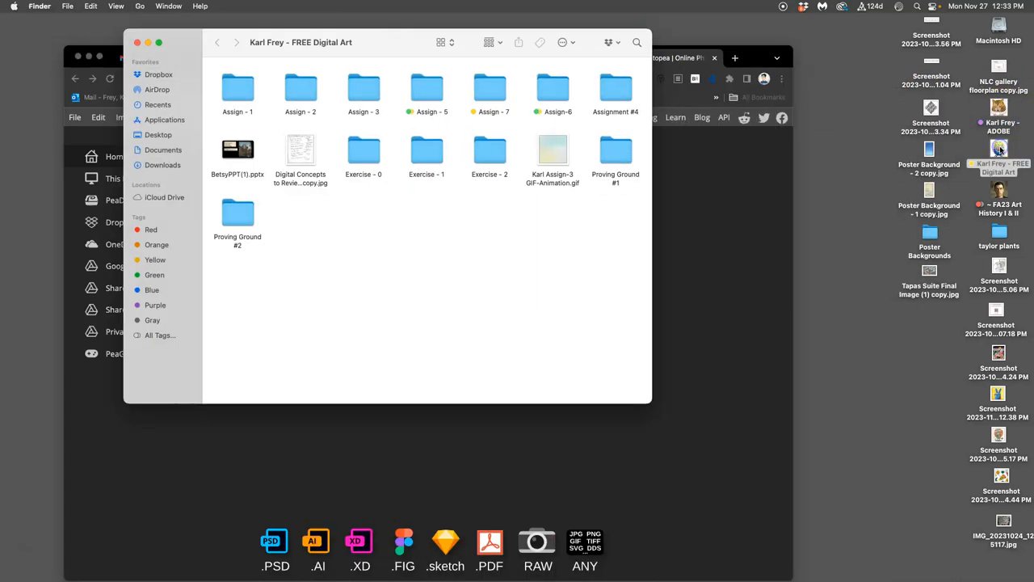
{"action": "double_click", "coordinate": [489, 89]}
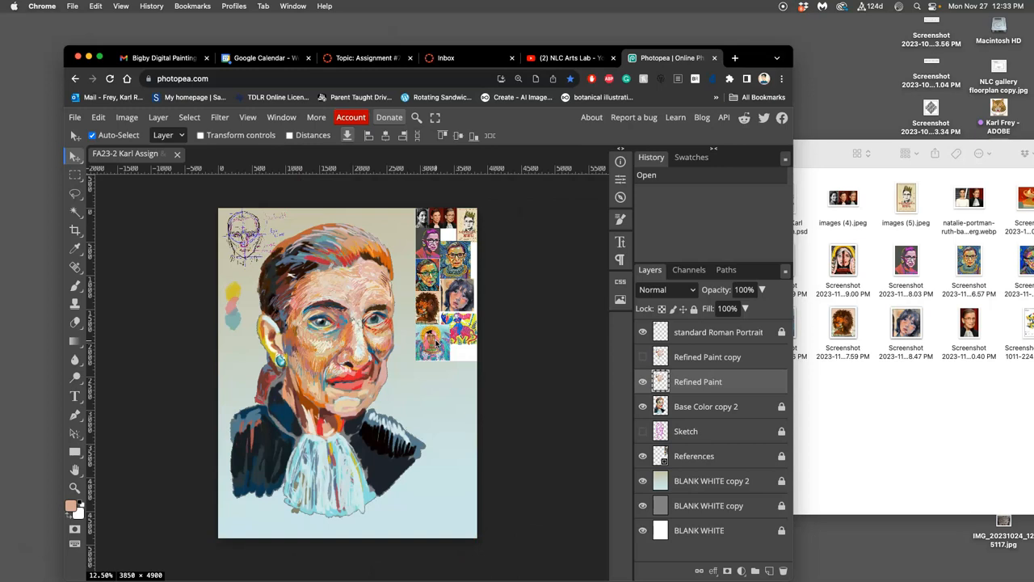
{"action": "mouse_move", "coordinate": [873, 272]}
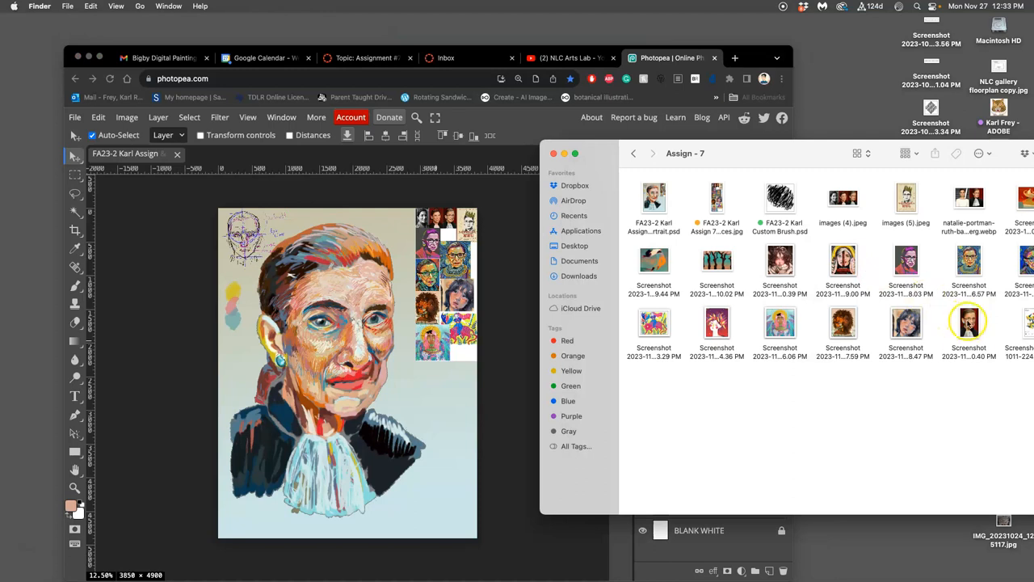
Open the reference photo of the judge in her lace collar in Preview.
{"action": "double_click", "coordinate": [969, 322]}
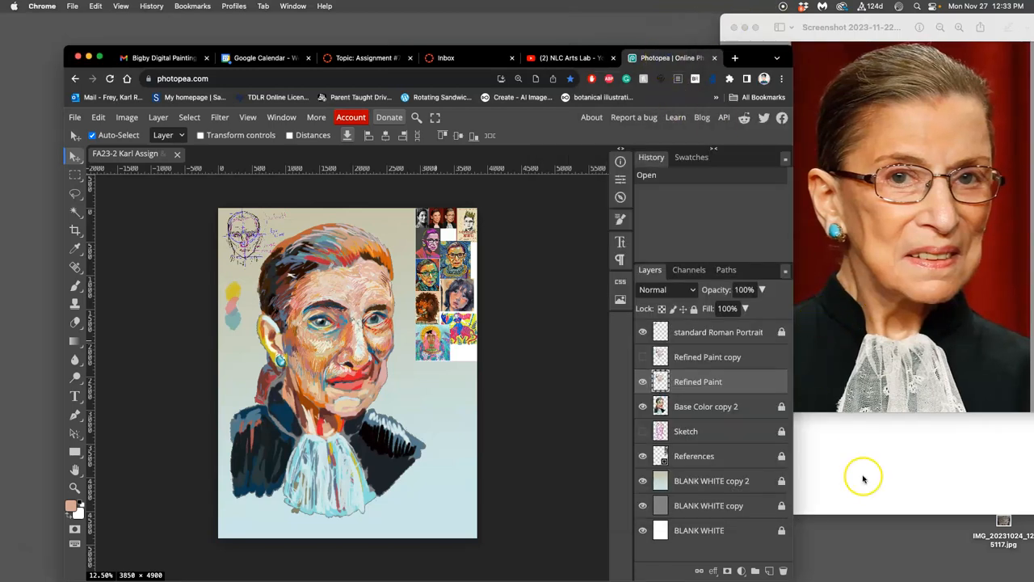
{"action": "mouse_move", "coordinate": [517, 401]}
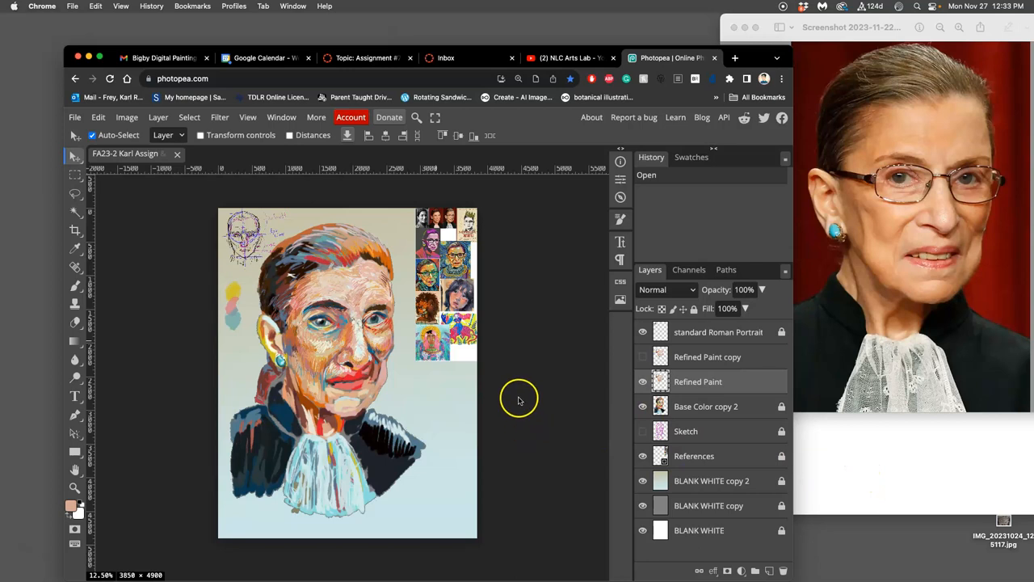
{"action": "mouse_move", "coordinate": [540, 421]}
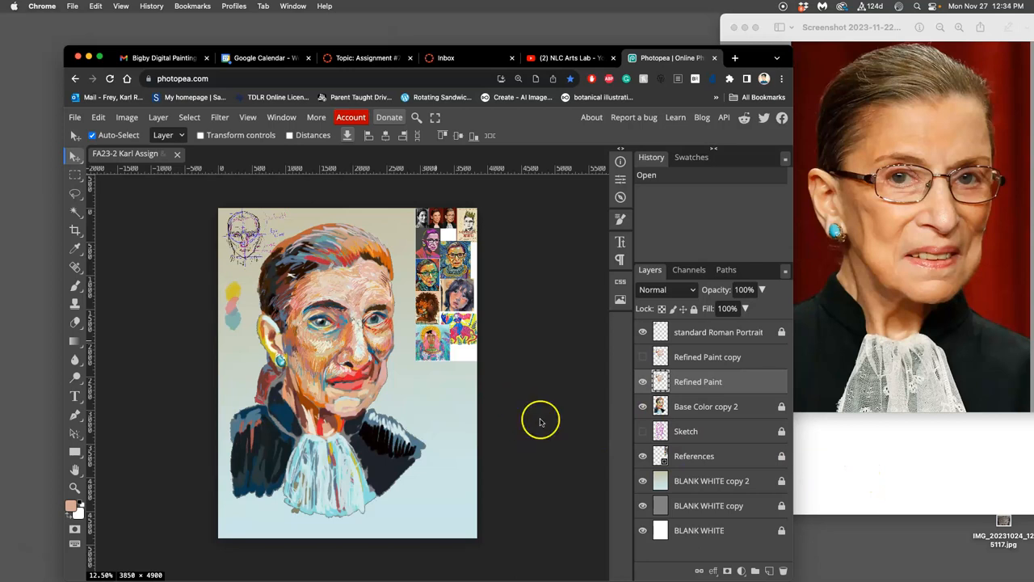
{"action": "mouse_move", "coordinate": [578, 414]}
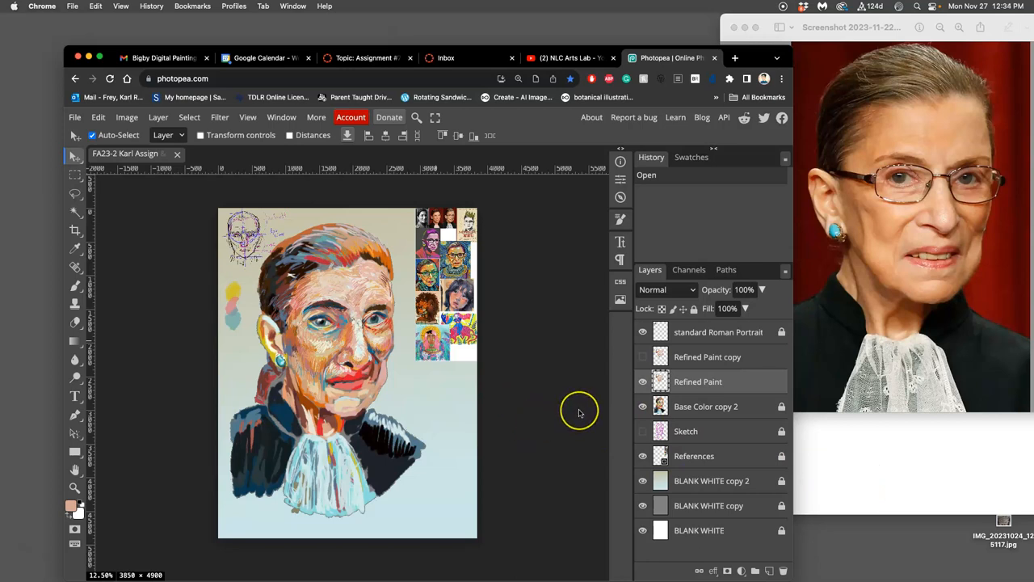
{"action": "mouse_move", "coordinate": [130, 242]}
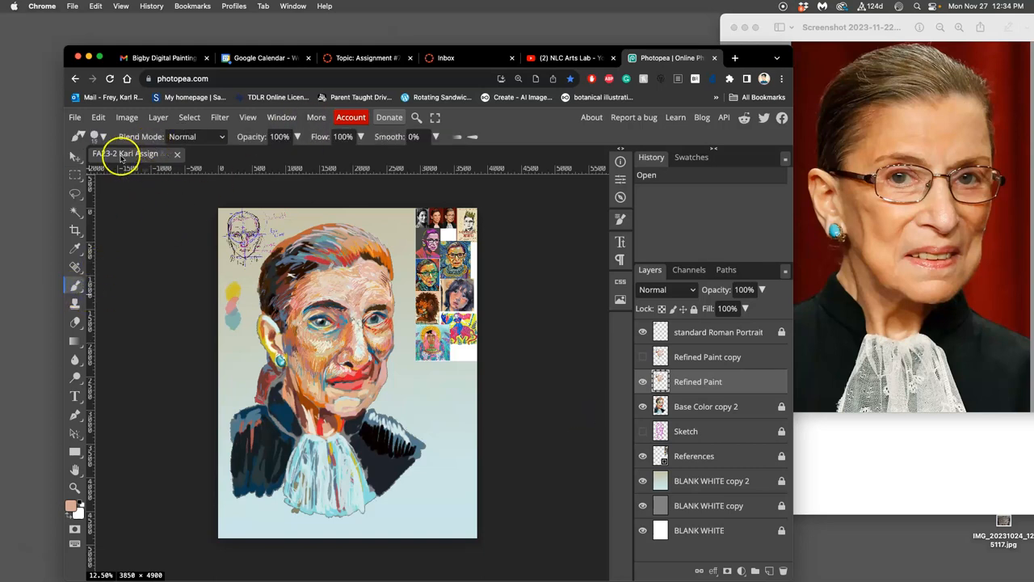
Select the Brush Tool and choose a small hard-edged tip from the brush presets.
{"action": "left_click", "coordinate": [104, 135]}
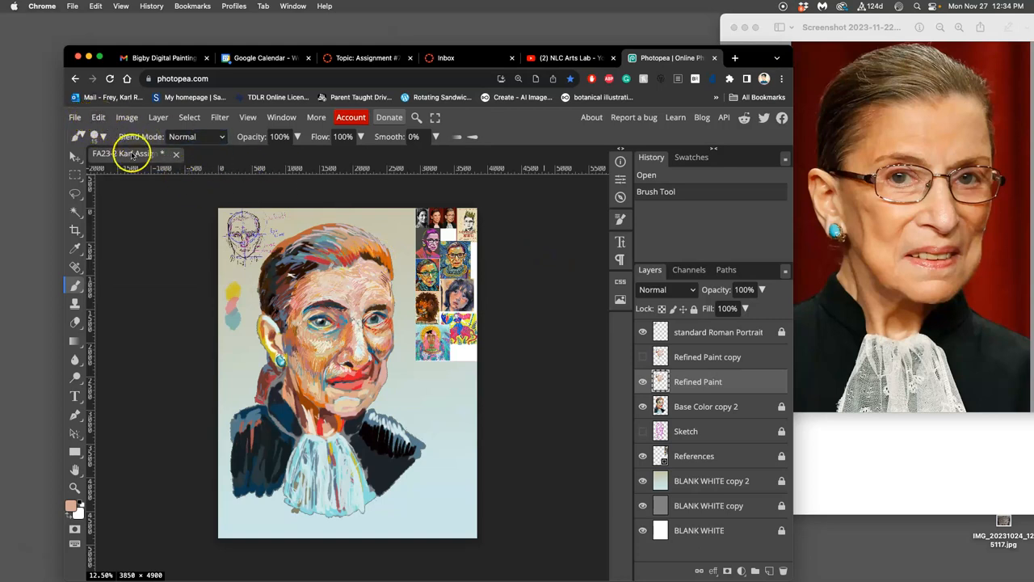
{"action": "left_click", "coordinate": [96, 136]}
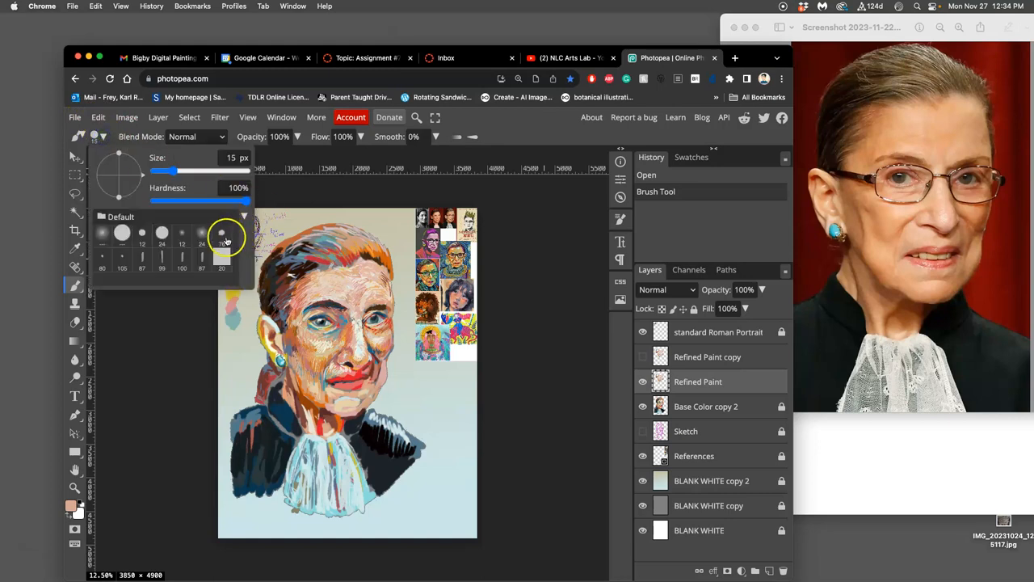
{"action": "left_click", "coordinate": [222, 235]}
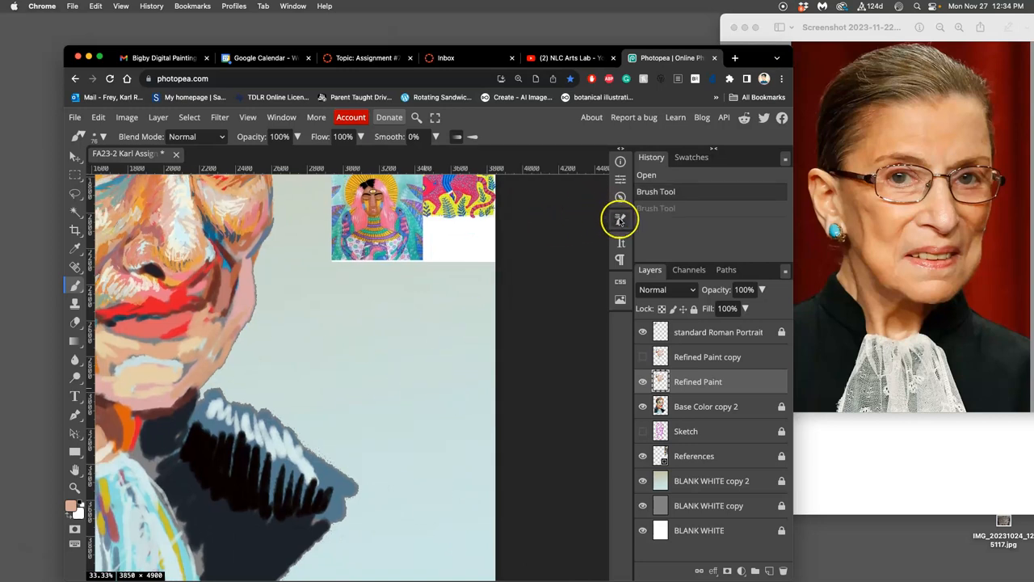
In the Brush panel, set Tip Dynamics size control to Pen Pressure.
{"action": "left_click", "coordinate": [621, 220]}
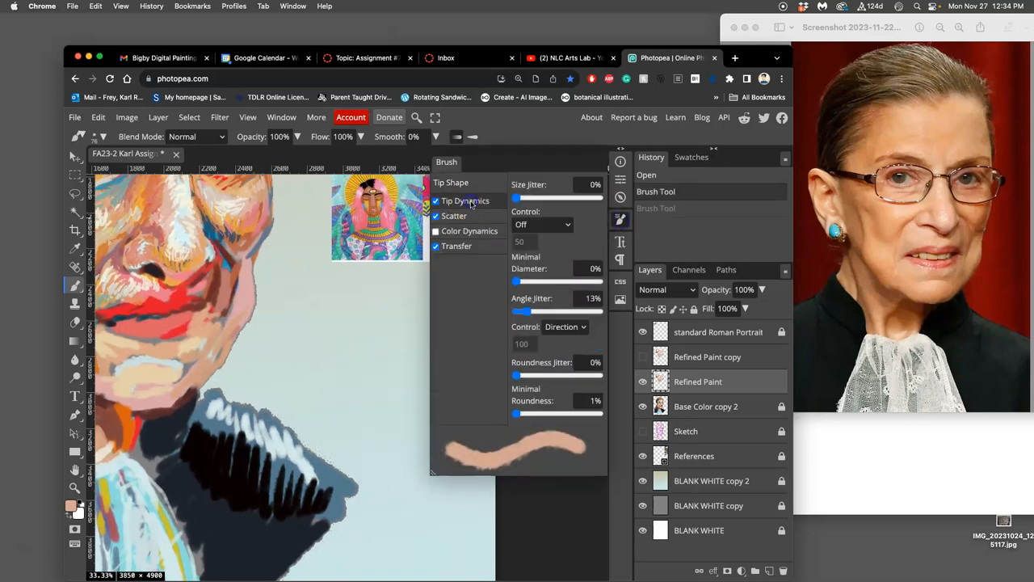
{"action": "left_click", "coordinate": [541, 223]}
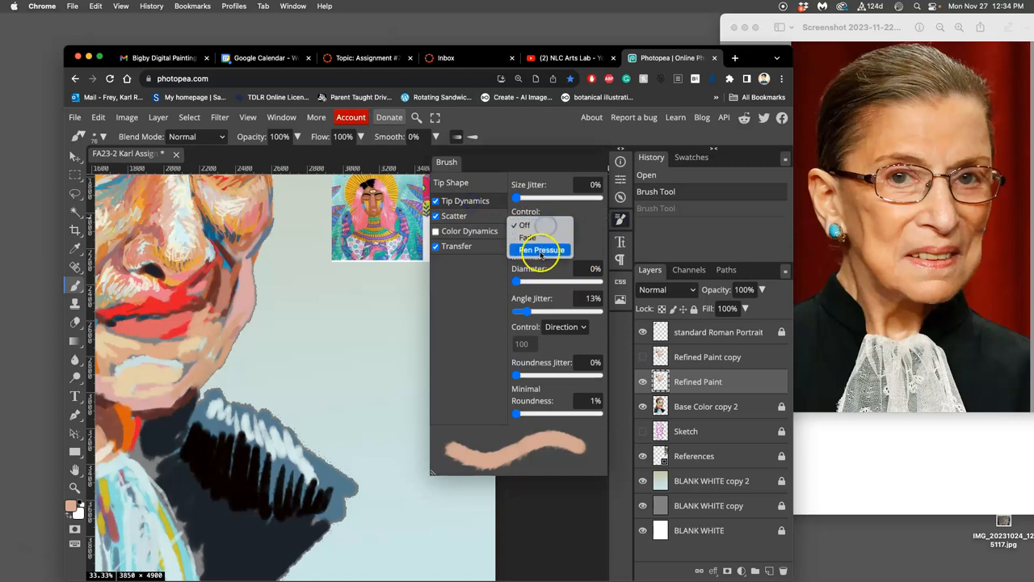
{"action": "left_click", "coordinate": [542, 248]}
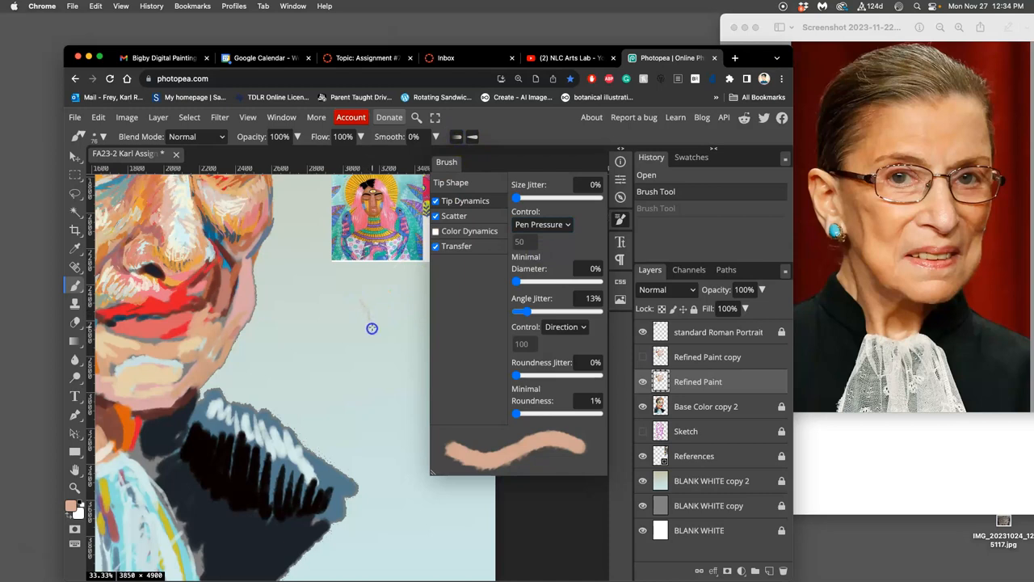
Paint test strokes beside the face, then set 13% size jitter and 27% roundness jitter.
{"action": "left_click_drag", "start_coordinate": [371, 328], "coordinate": [315, 338]}
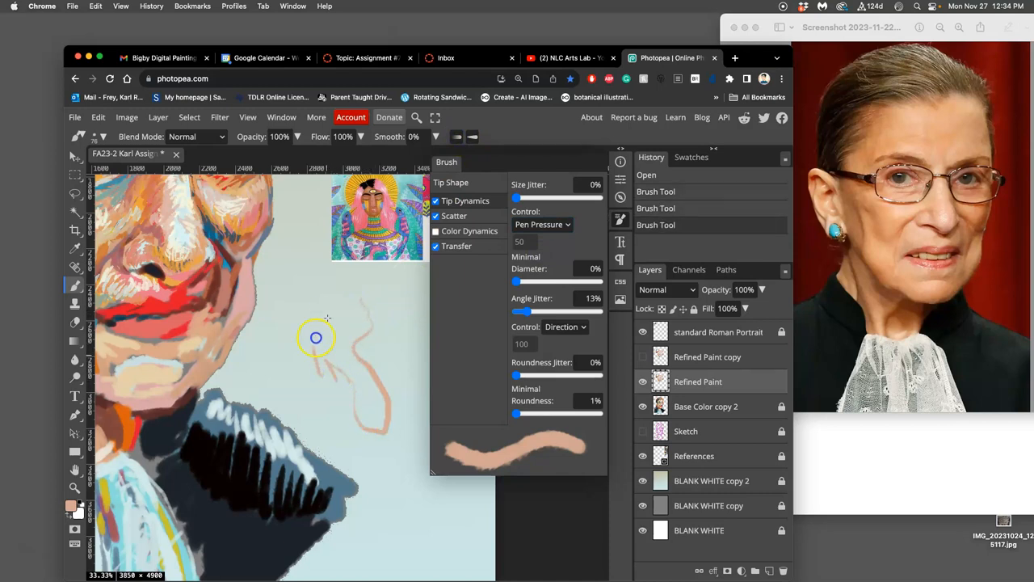
{"action": "left_click_drag", "start_coordinate": [315, 337], "coordinate": [347, 411]}
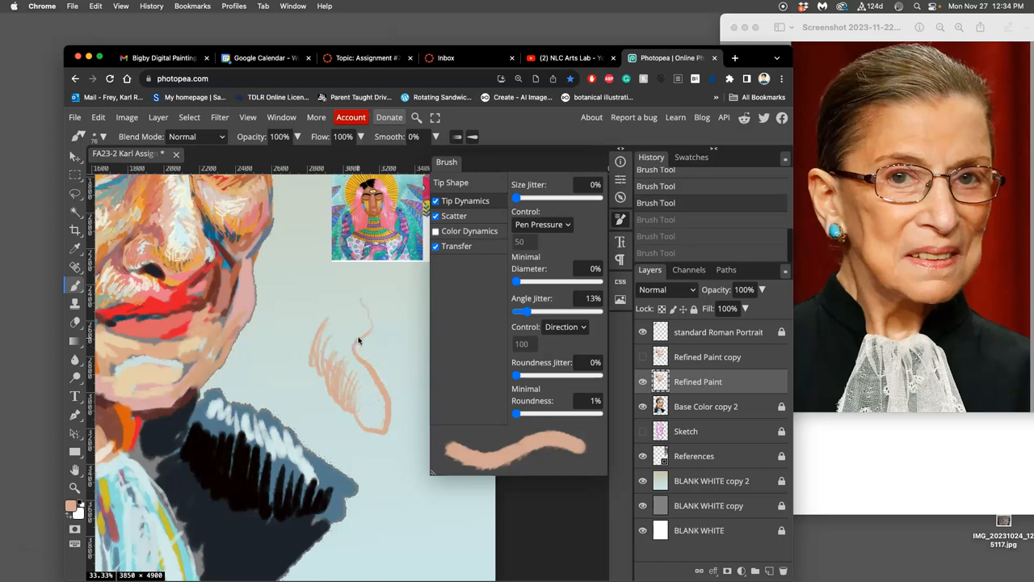
{"action": "left_click_drag", "start_coordinate": [323, 323], "coordinate": [363, 412]}
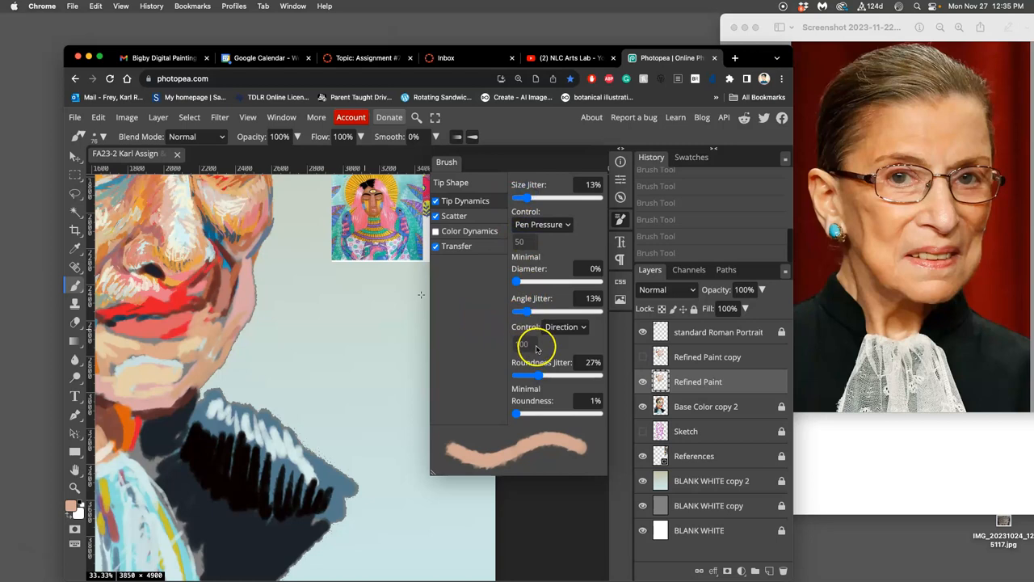
{"action": "left_click", "coordinate": [436, 246]}
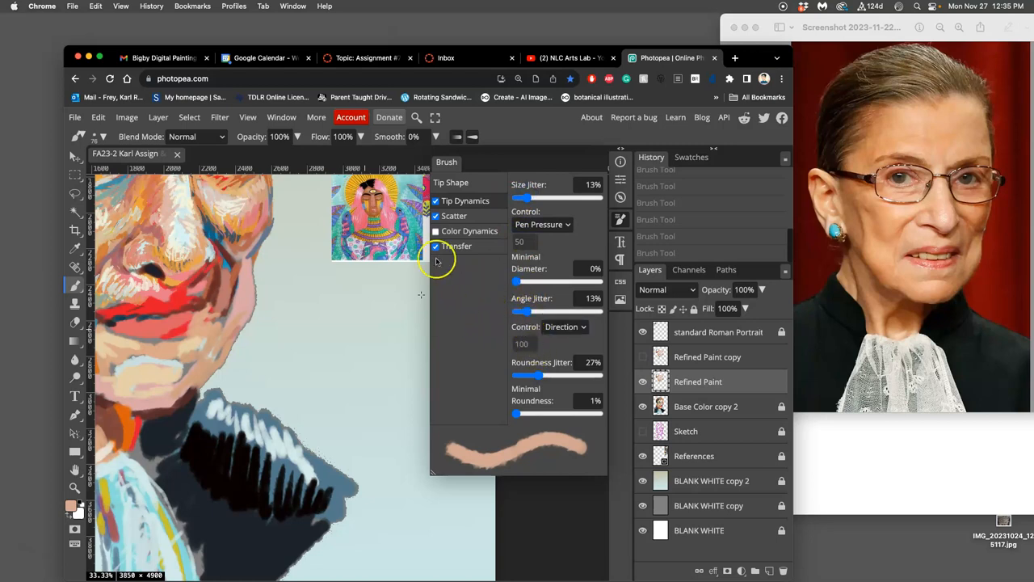
{"action": "mouse_move", "coordinate": [352, 260]}
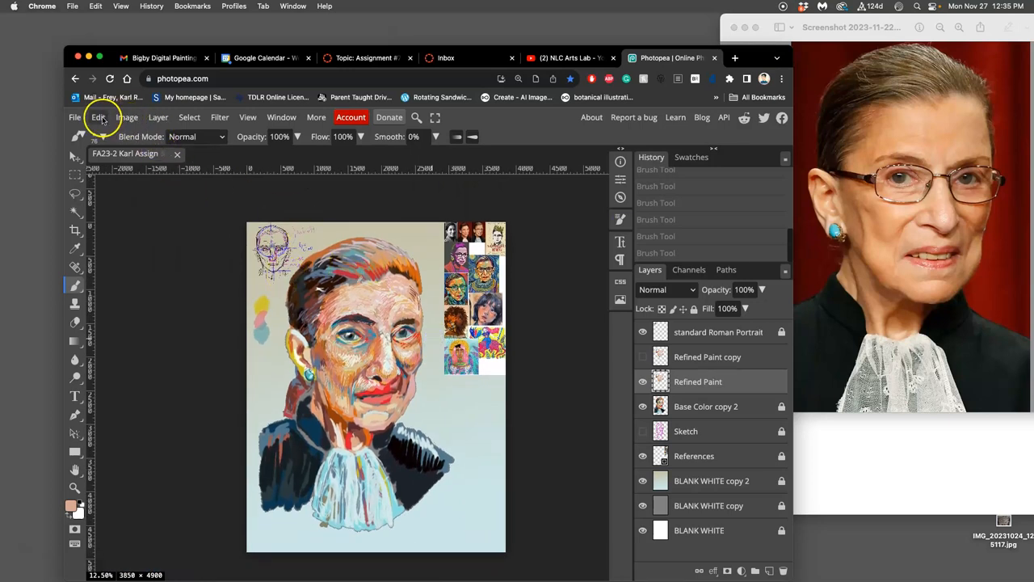
Confirm the image size as 11 by 14 inches at 350 DPI and add a new layer.
{"action": "left_click", "coordinate": [126, 117]}
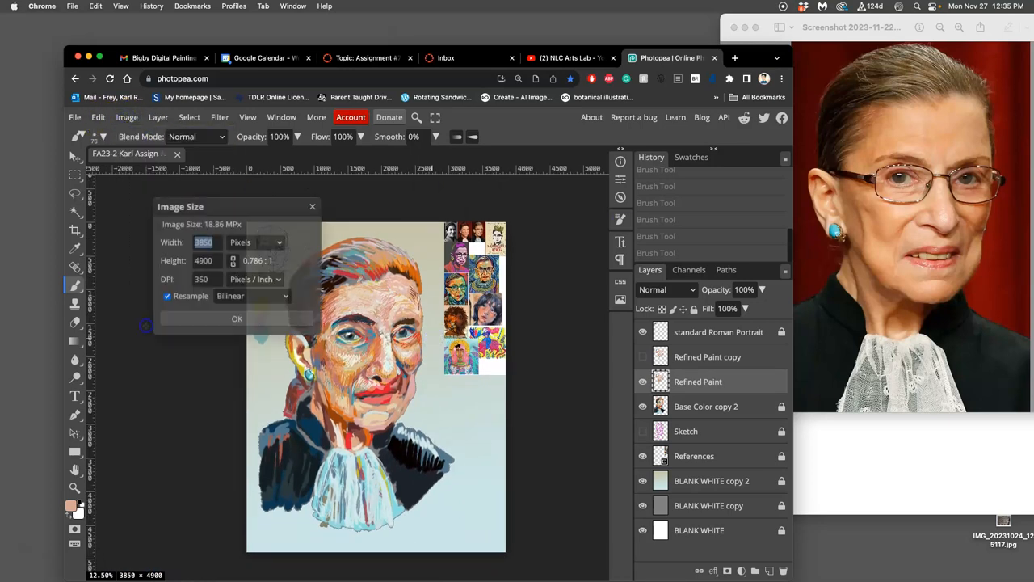
{"action": "left_click", "coordinate": [278, 242]}
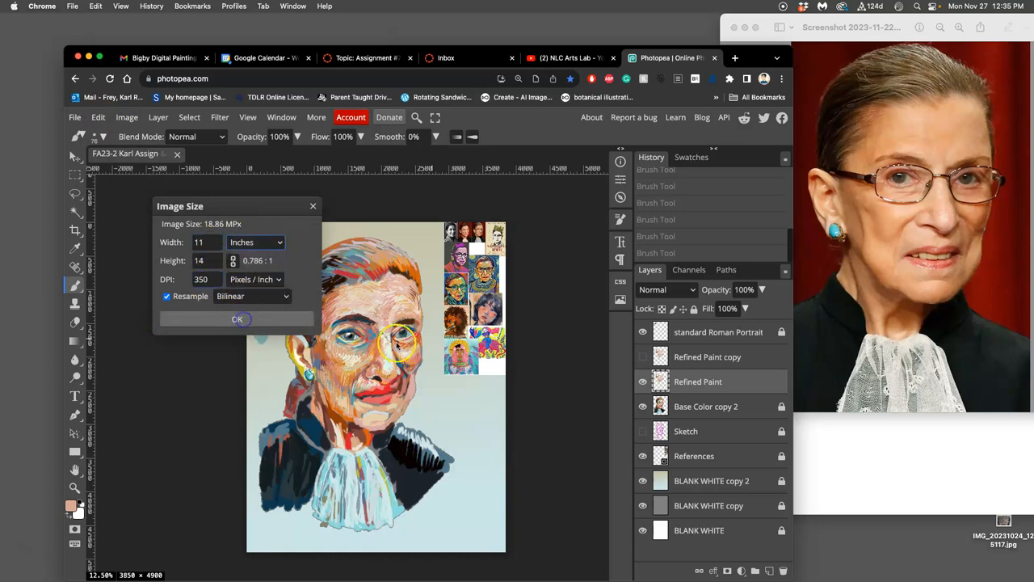
{"action": "left_click", "coordinate": [236, 318]}
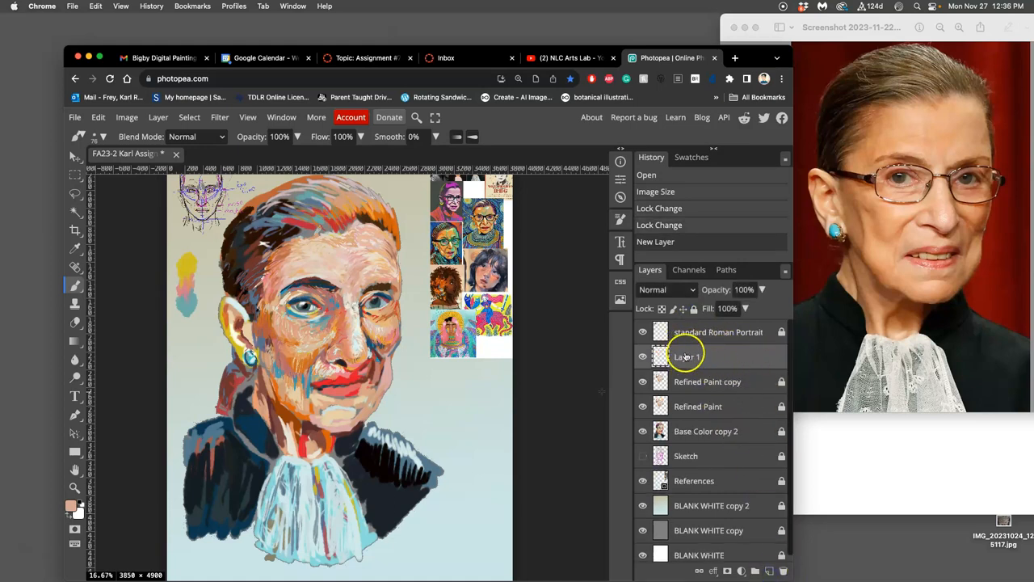
Rename the new layer to 'Refined Paint Layer'.
{"action": "double_click", "coordinate": [698, 357]}
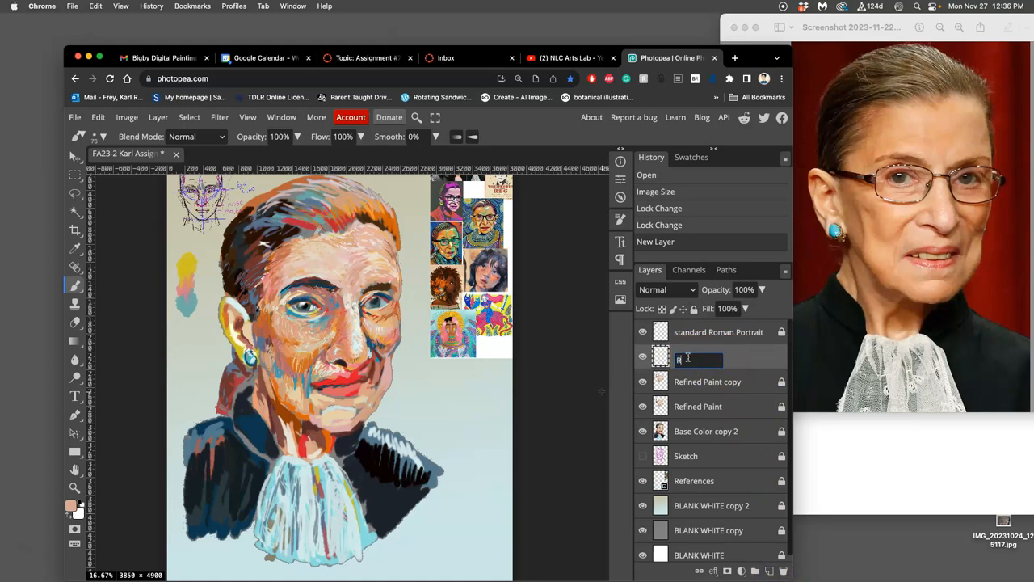
{"action": "type", "text": "Refin"}
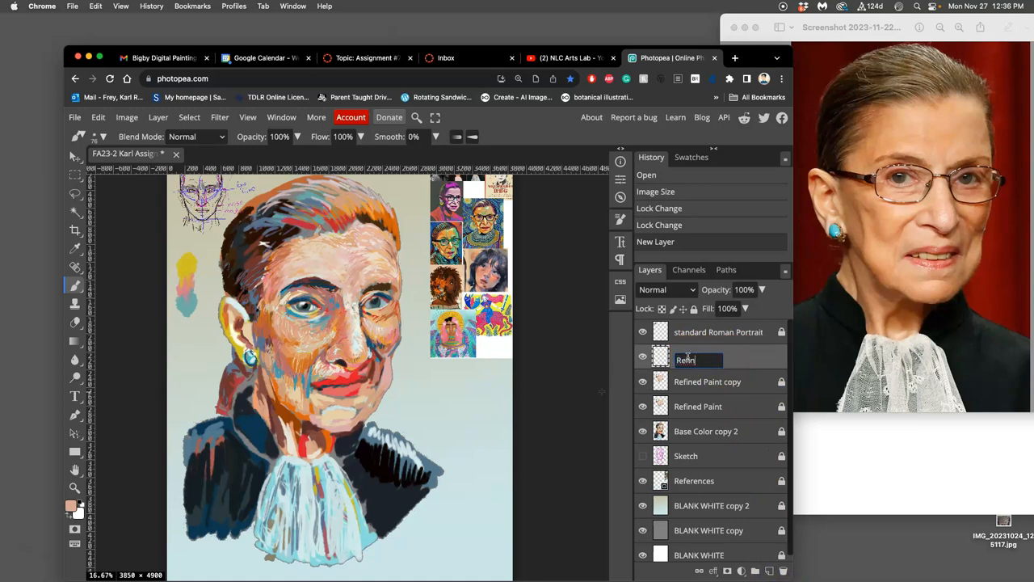
{"action": "type", "text": "Refined Paint Layer"}
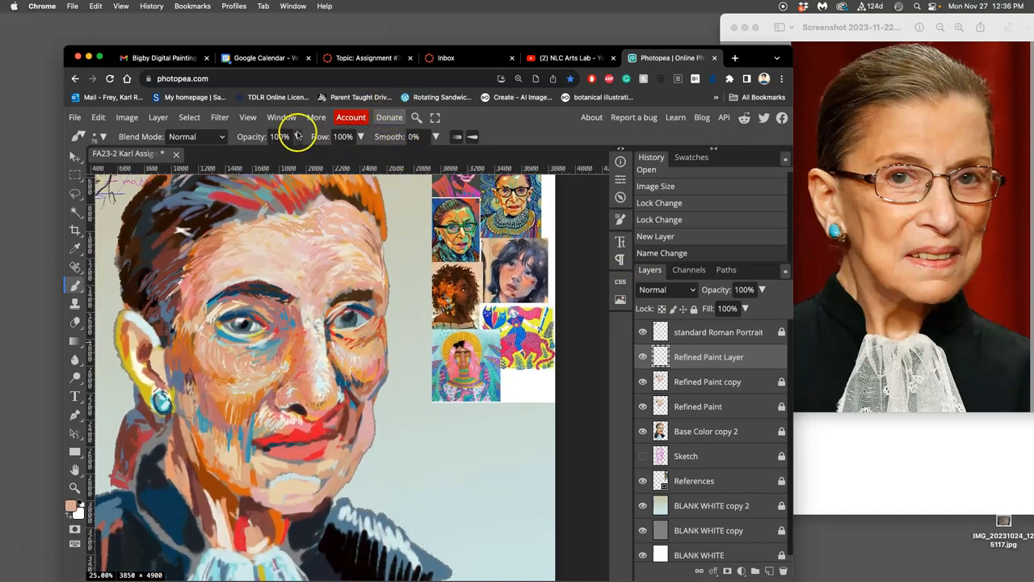
Show the Navigator panel from the Window menu and dab paint onto the cheek.
{"action": "left_click", "coordinate": [281, 116]}
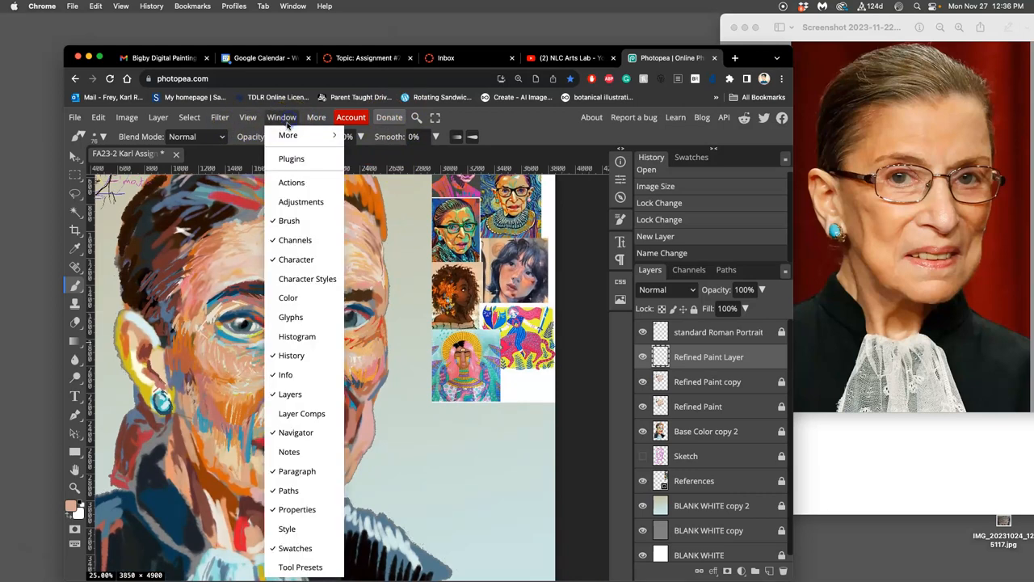
{"action": "left_click", "coordinate": [294, 431]}
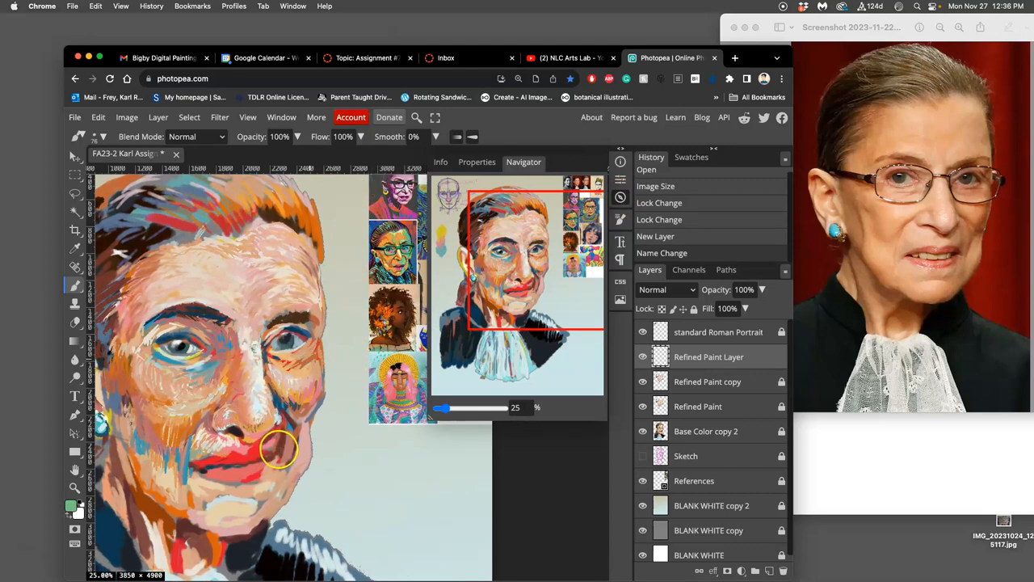
{"action": "mouse_move", "coordinate": [929, 174]}
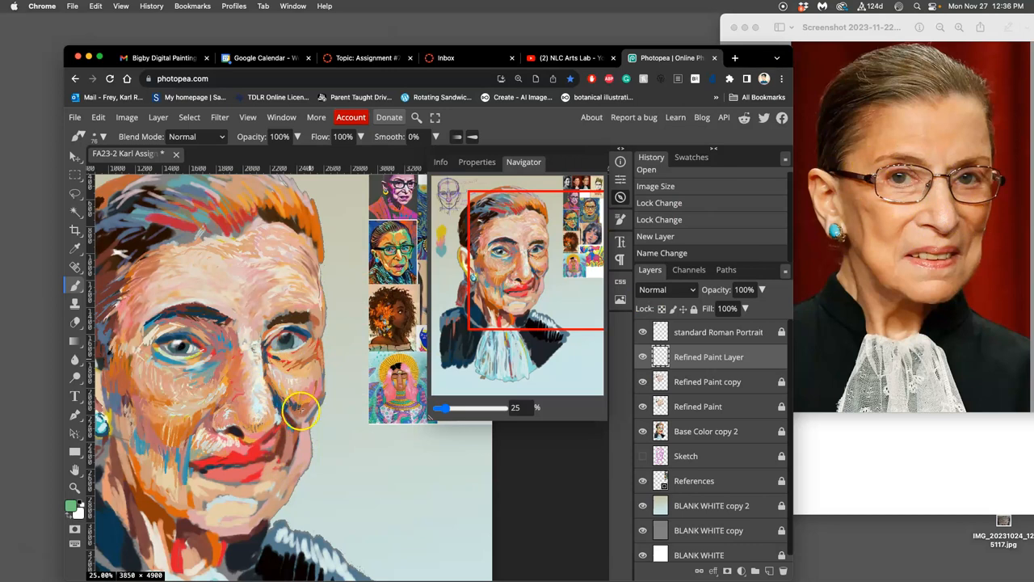
{"action": "left_click", "coordinate": [294, 413]}
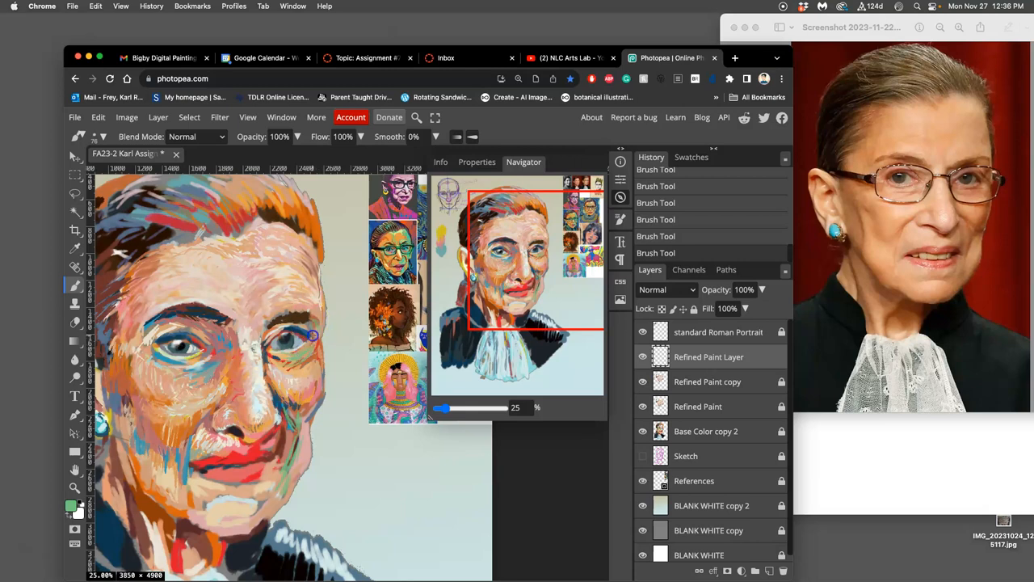
Zoom to 33% for a closer view of the eyes and lower brush opacity to 61%.
{"action": "left_click", "coordinate": [643, 430]}
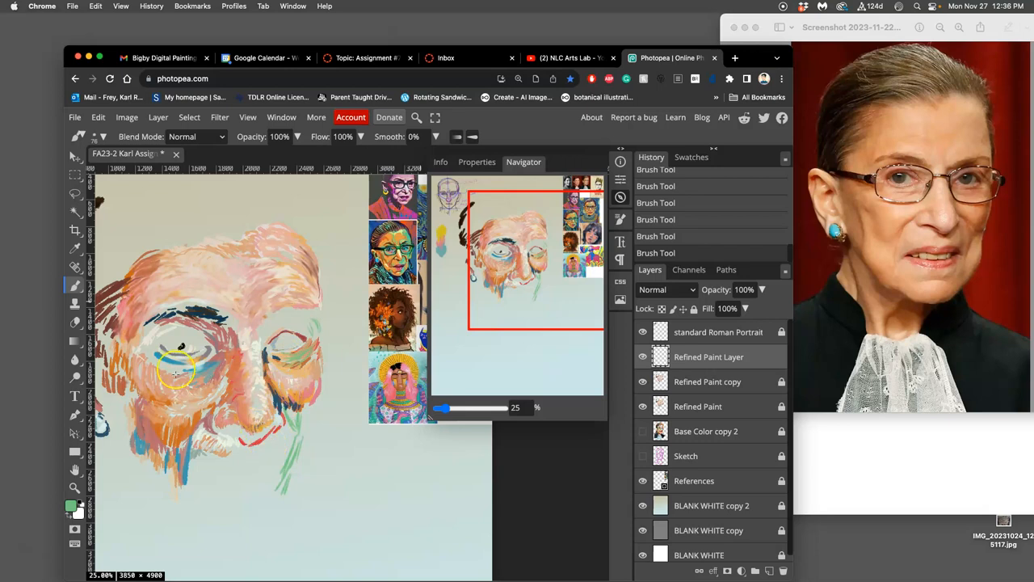
{"action": "left_click_drag", "start_coordinate": [176, 371], "coordinate": [239, 417]}
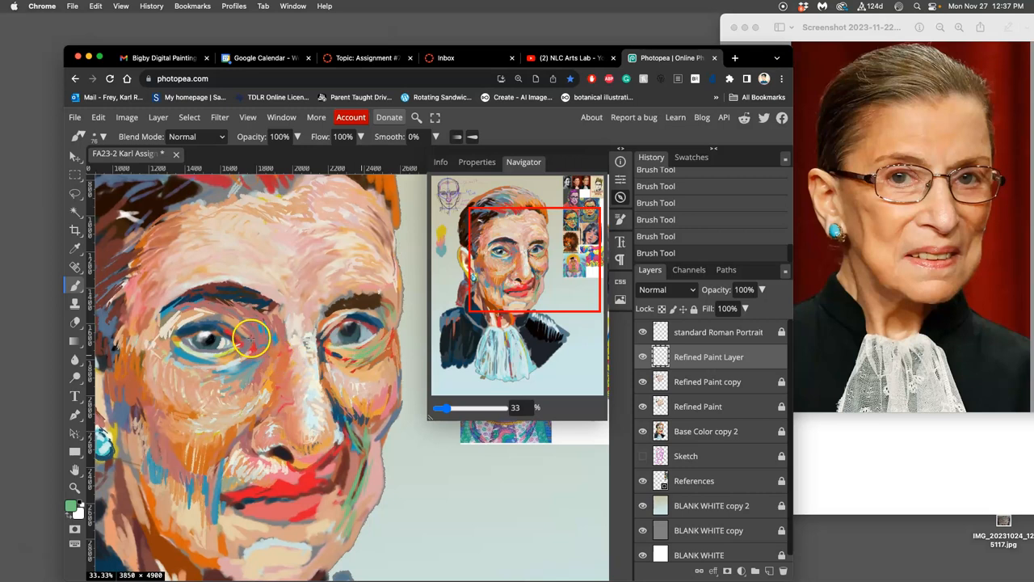
{"action": "mouse_move", "coordinate": [368, 333]}
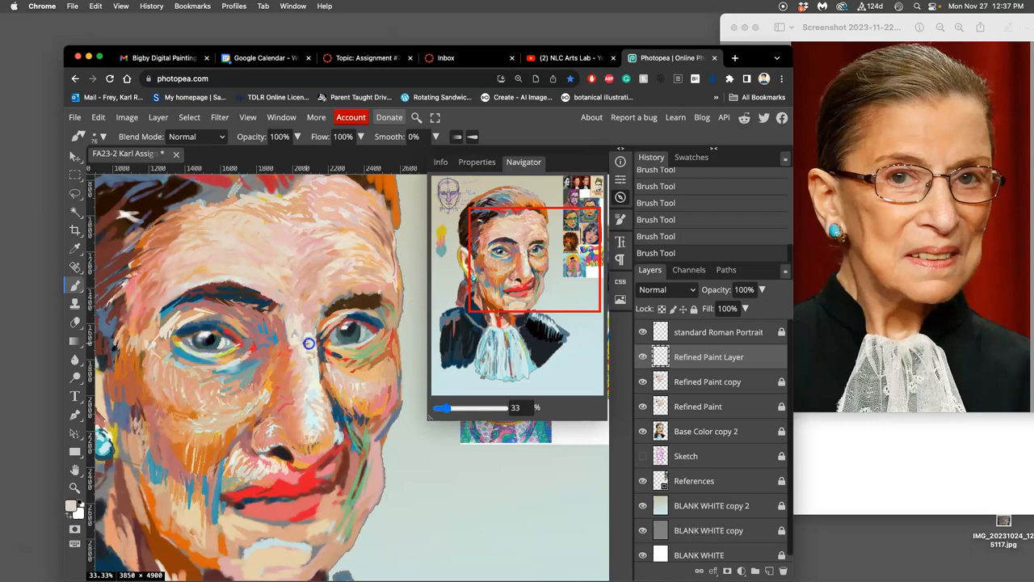
{"action": "mouse_move", "coordinate": [405, 268]}
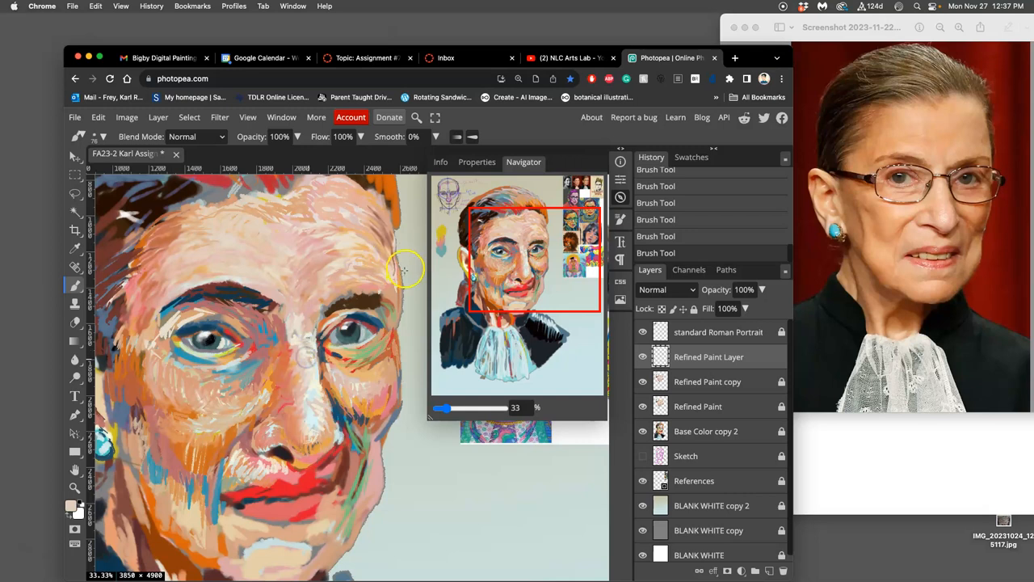
{"action": "mouse_move", "coordinate": [112, 139]}
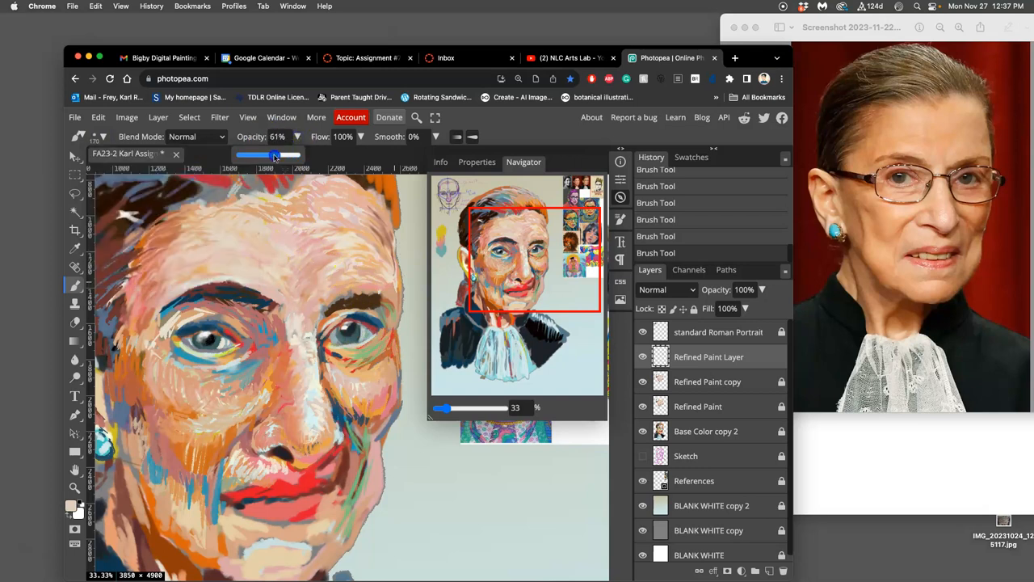
Adjust the brush opacity down to 59% for hatched strokes on the left cheek and jaw.
{"action": "left_click", "coordinate": [121, 154]}
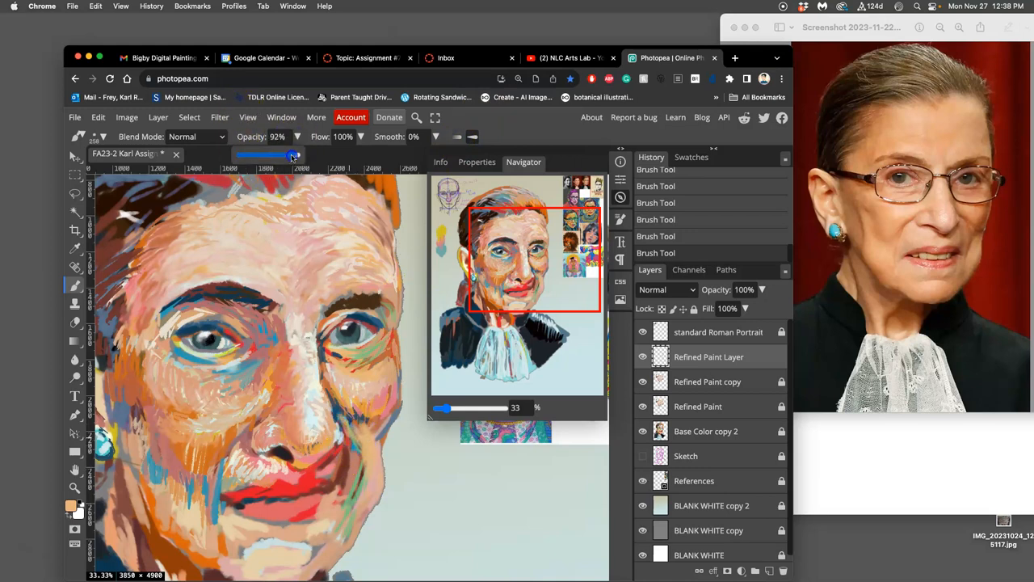
{"action": "left_click", "coordinate": [104, 135]}
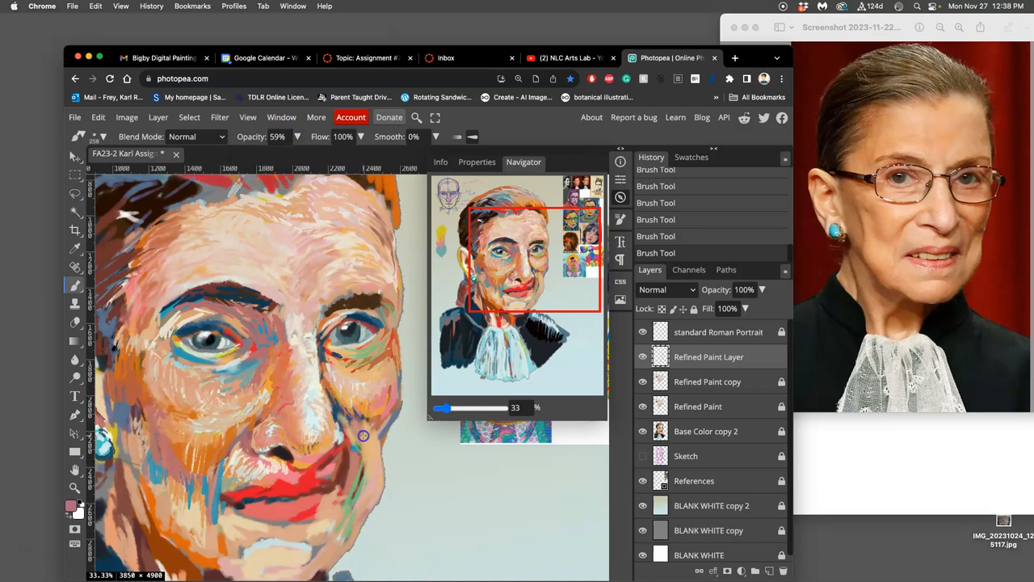
{"action": "left_click", "coordinate": [102, 136]}
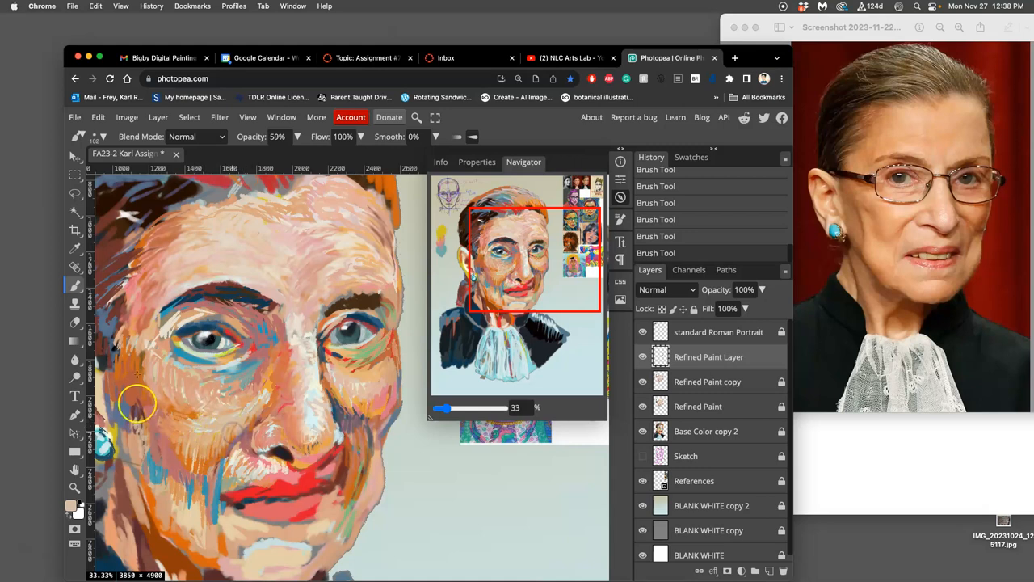
{"action": "mouse_move", "coordinate": [136, 376]}
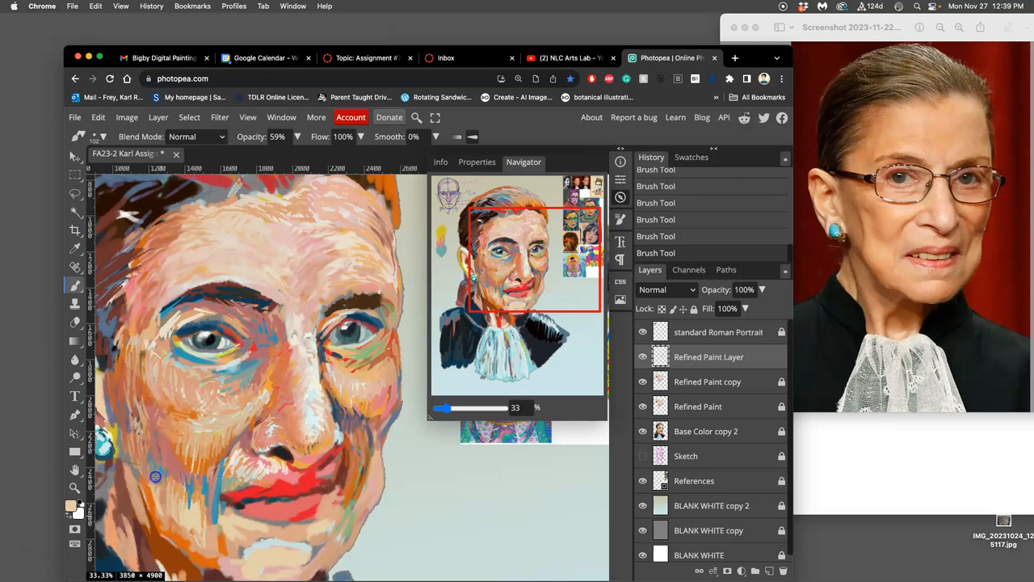
{"action": "mouse_move", "coordinate": [375, 465]}
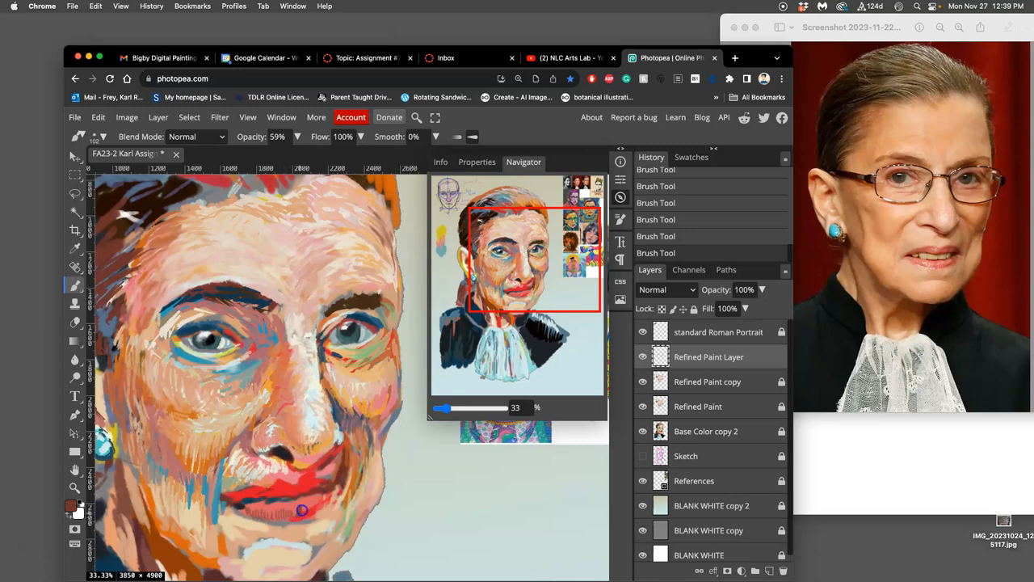
Paint a short hatched stroke near the mouth at 59% opacity.
{"action": "left_click_drag", "start_coordinate": [300, 511], "coordinate": [330, 498]}
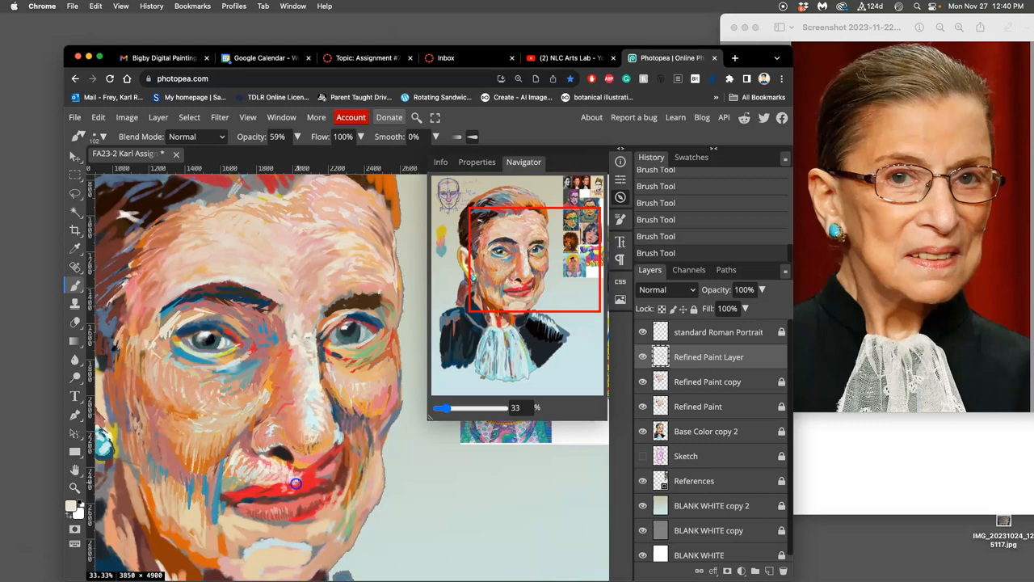
{"action": "mouse_move", "coordinate": [318, 435]}
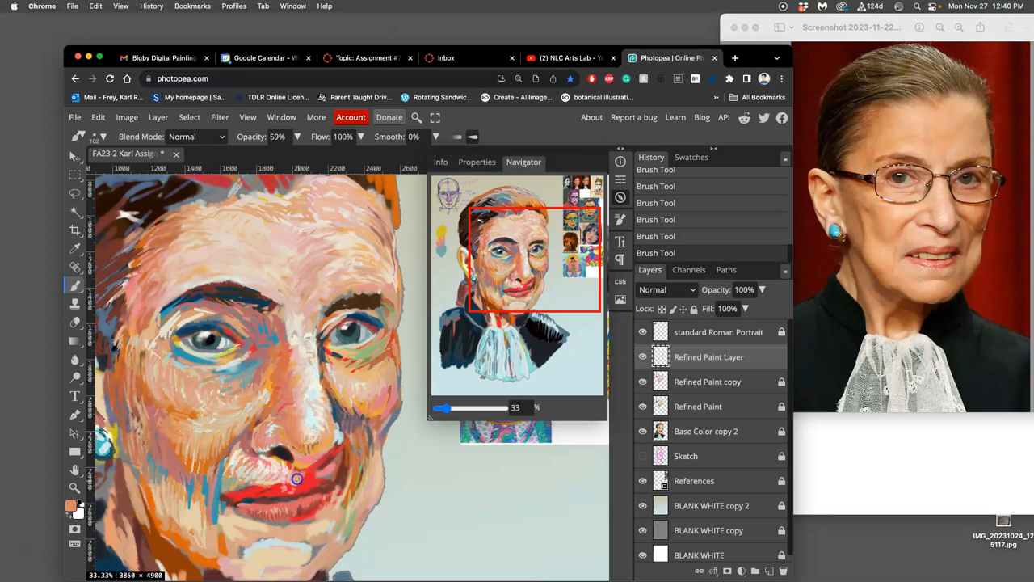
{"action": "mouse_move", "coordinate": [333, 446]}
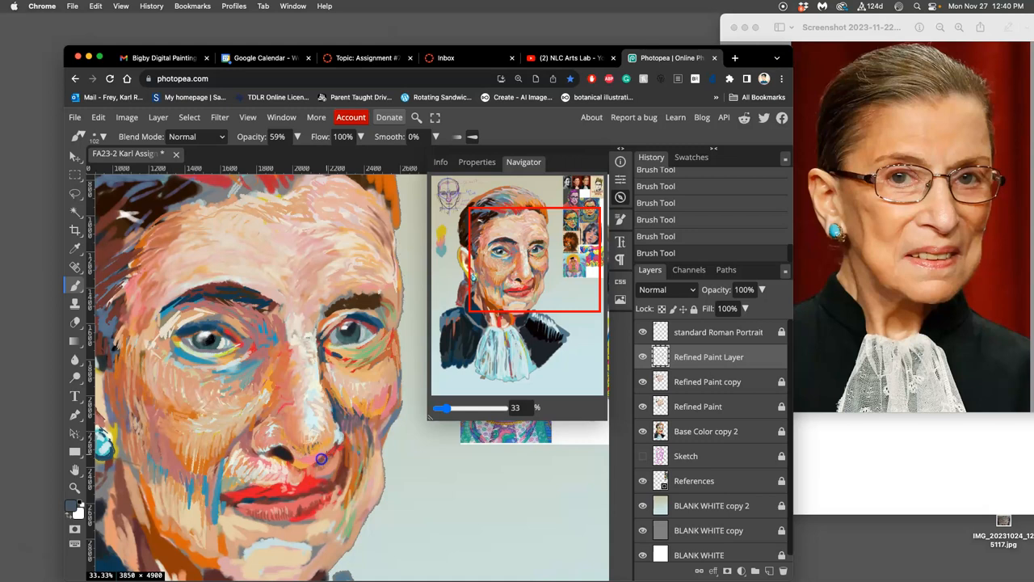
{"action": "mouse_move", "coordinate": [357, 446]}
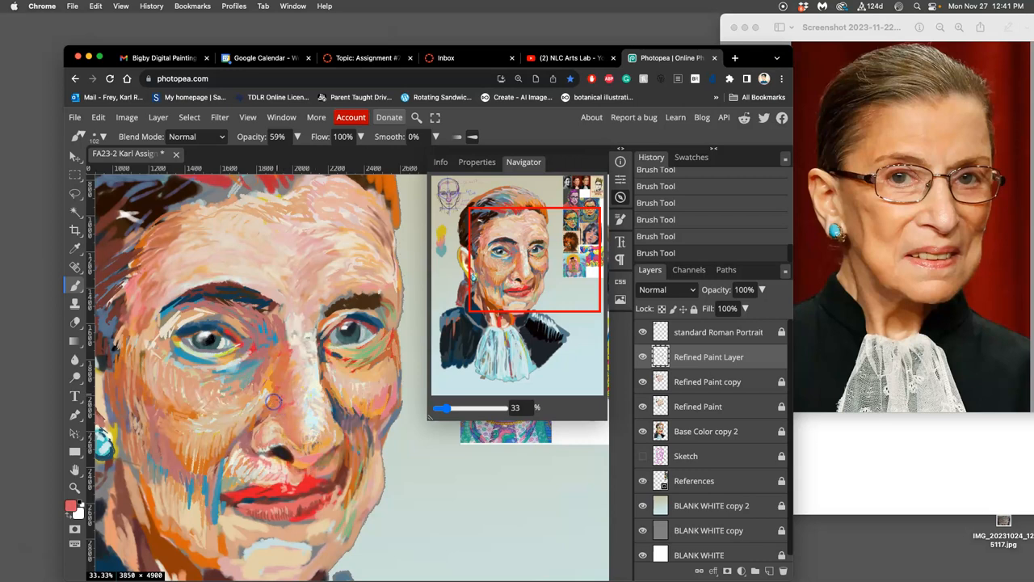
{"action": "mouse_move", "coordinate": [292, 400]}
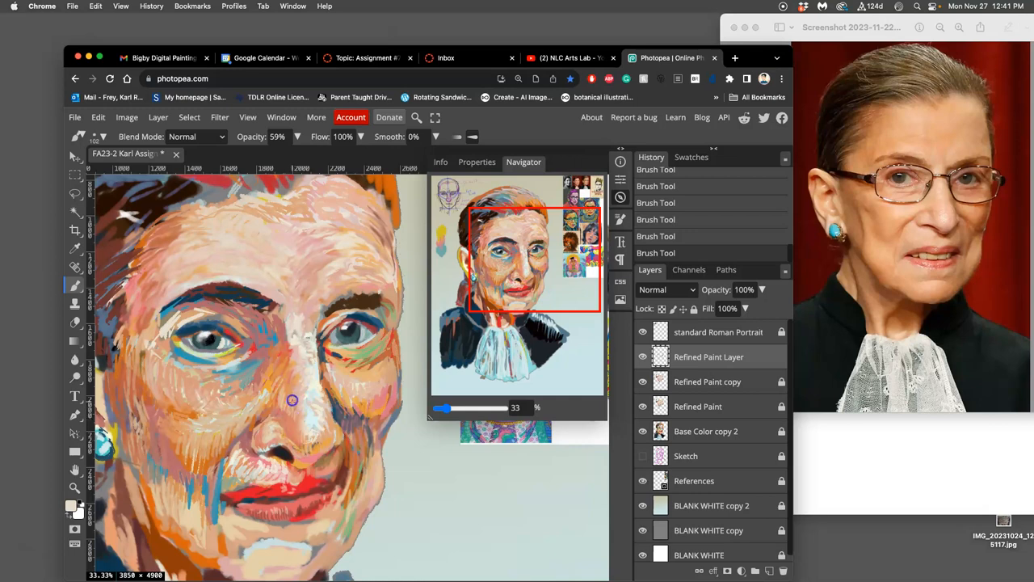
{"action": "mouse_move", "coordinate": [292, 362]}
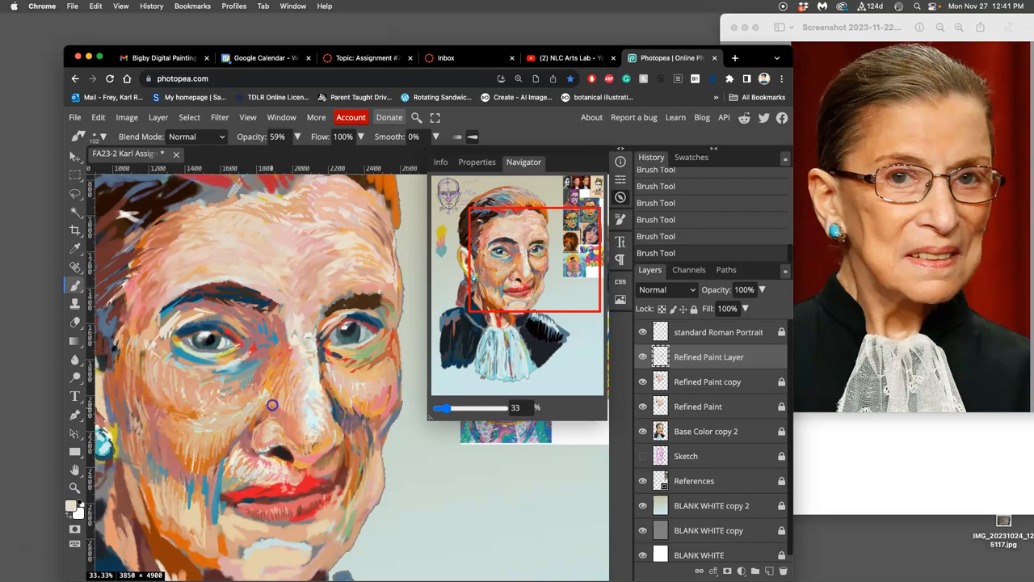
{"action": "mouse_move", "coordinate": [242, 427]}
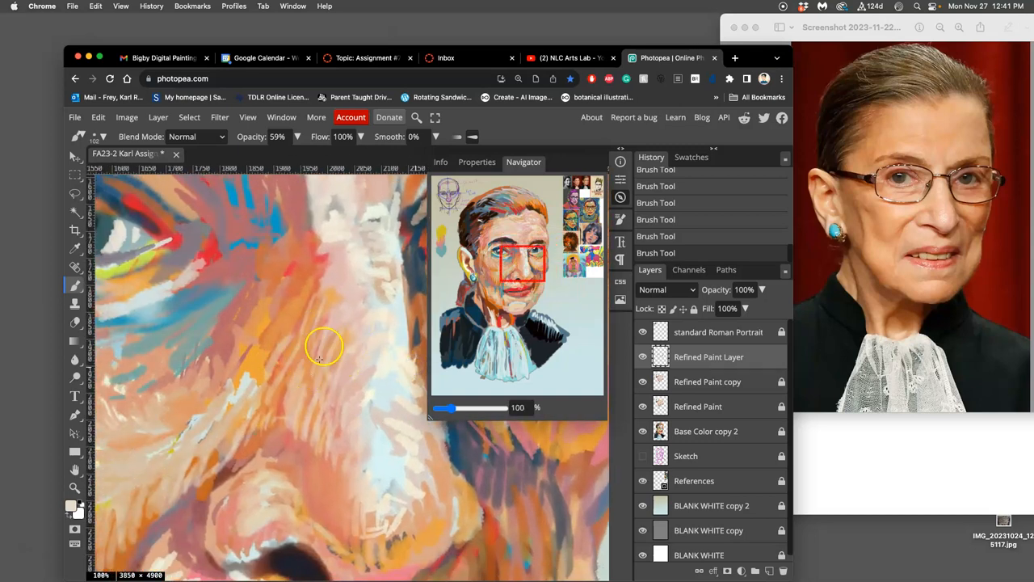
{"action": "mouse_move", "coordinate": [316, 459]}
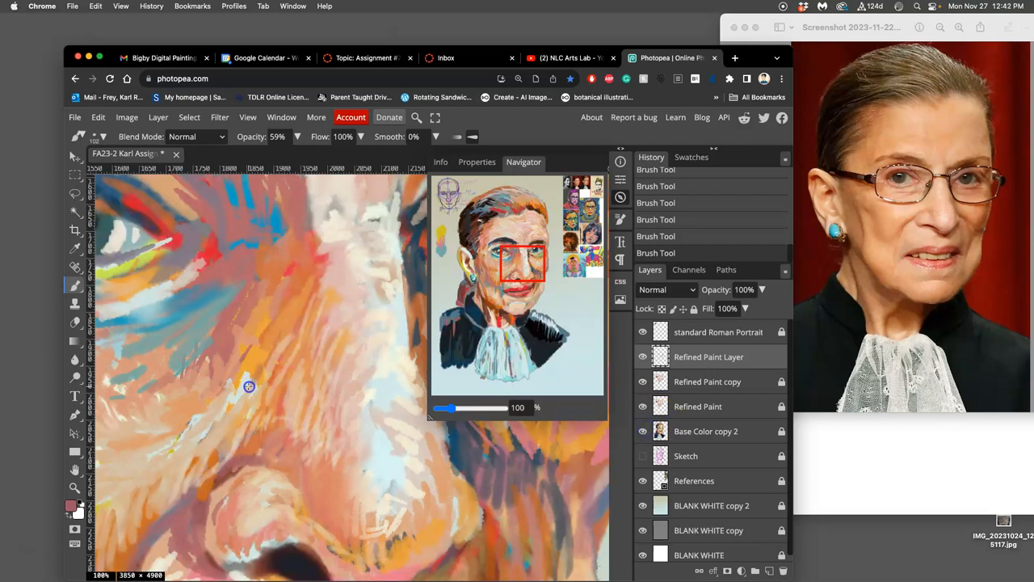
Hatch blue and colour strokes around the outer corner of the eye.
{"action": "left_click_drag", "start_coordinate": [249, 386], "coordinate": [249, 362]}
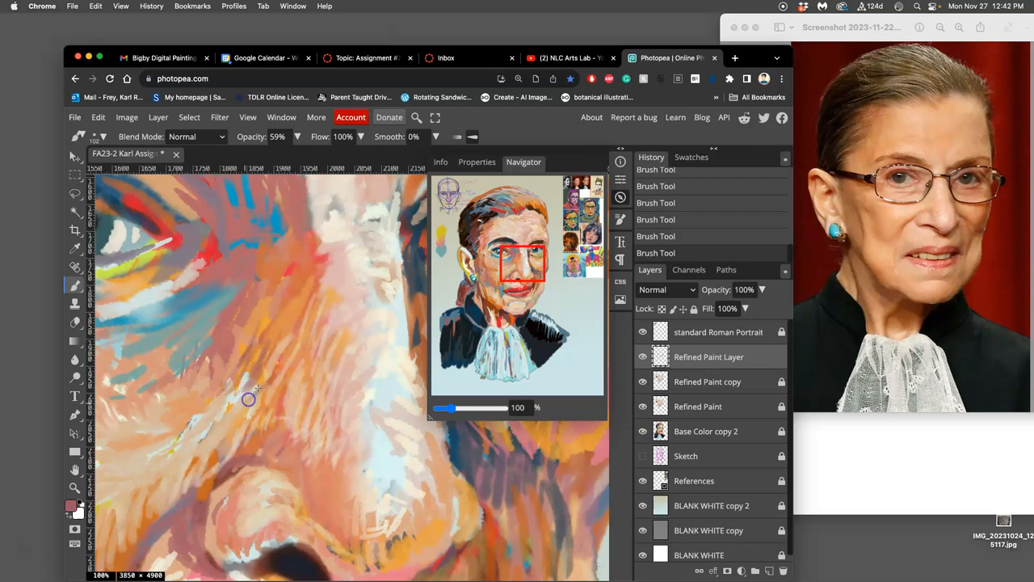
{"action": "left_click_drag", "start_coordinate": [249, 399], "coordinate": [187, 500]}
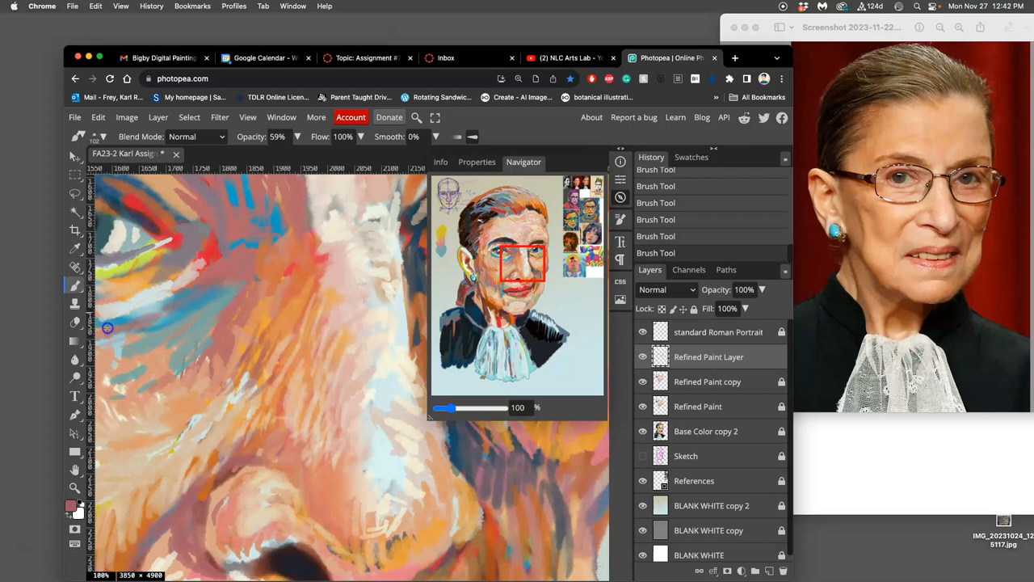
{"action": "left_click_drag", "start_coordinate": [107, 327], "coordinate": [220, 257]}
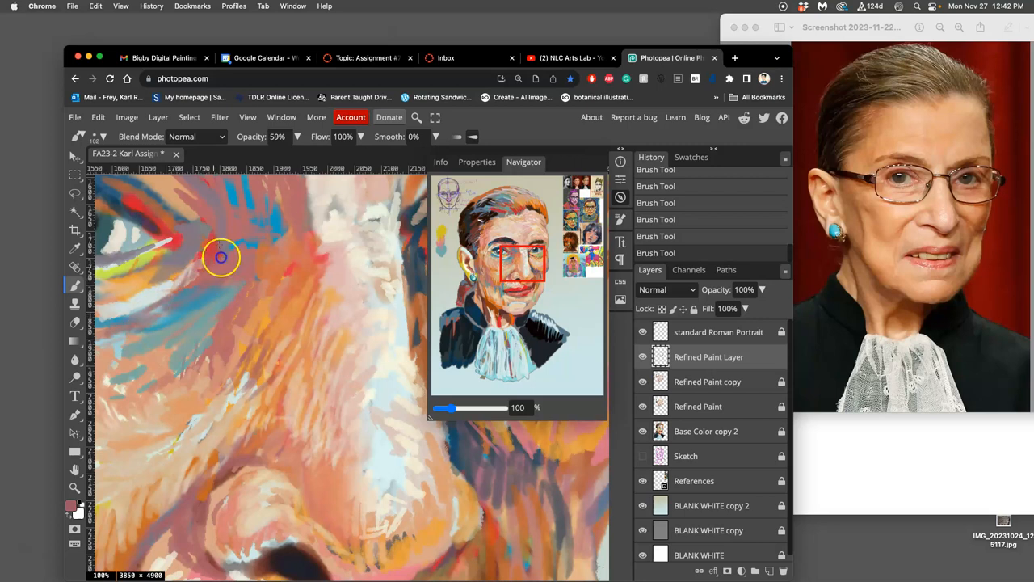
{"action": "left_click_drag", "start_coordinate": [220, 257], "coordinate": [155, 265]}
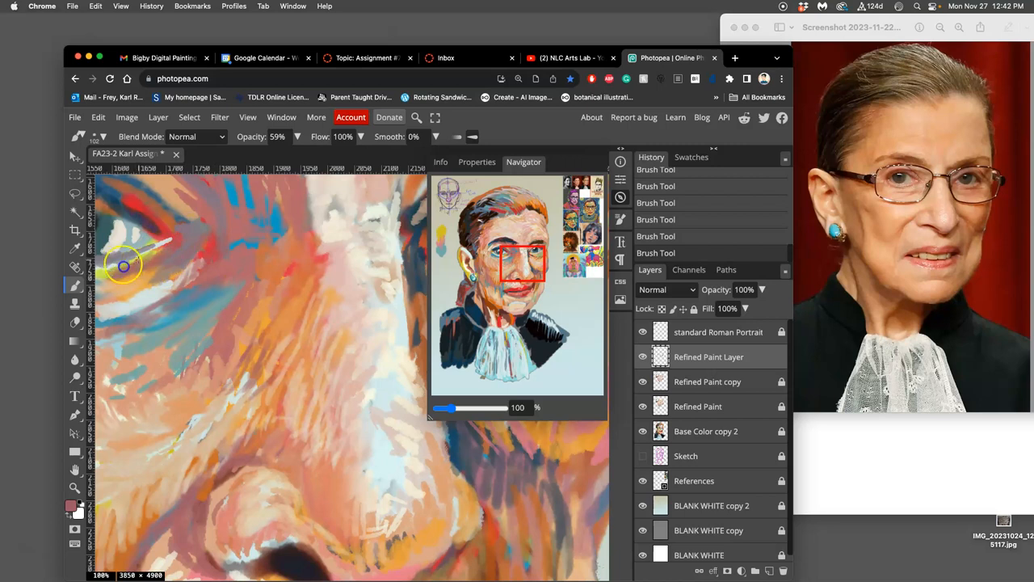
Hatch pale skin tone across the upper cheek below the eye.
{"action": "left_click_drag", "start_coordinate": [125, 267], "coordinate": [194, 239]}
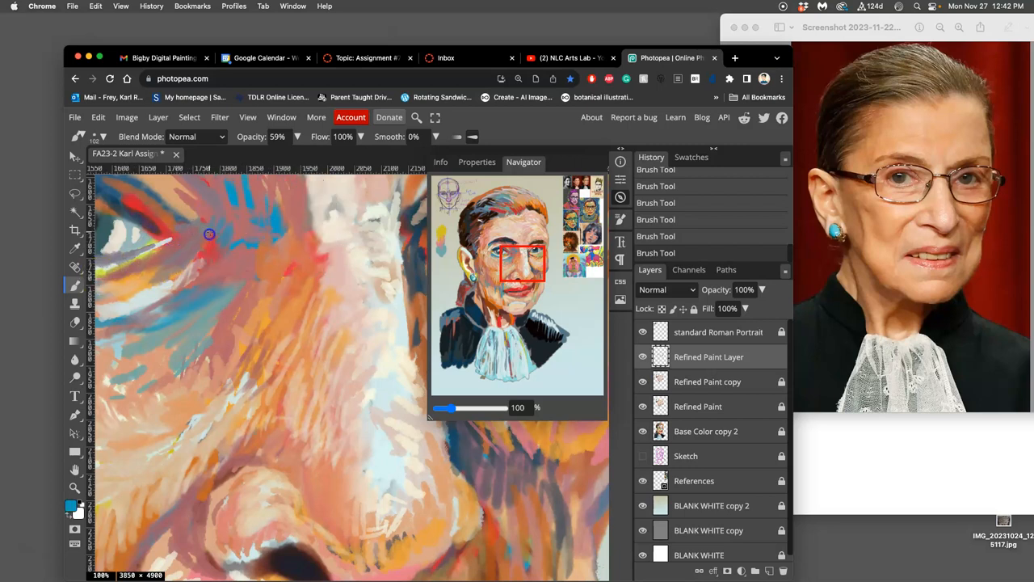
{"action": "mouse_move", "coordinate": [268, 250]}
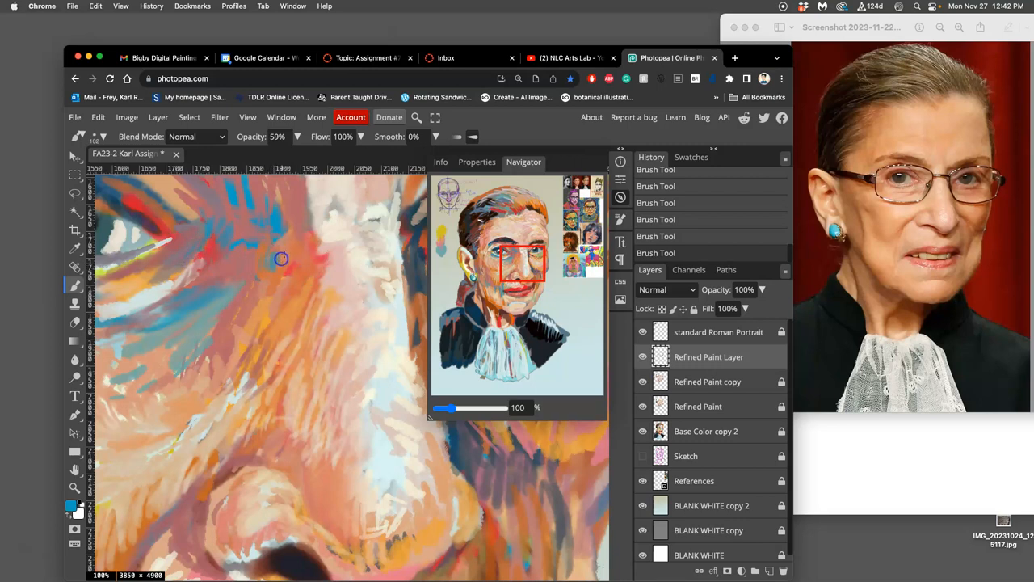
{"action": "left_click_drag", "start_coordinate": [281, 259], "coordinate": [248, 297]}
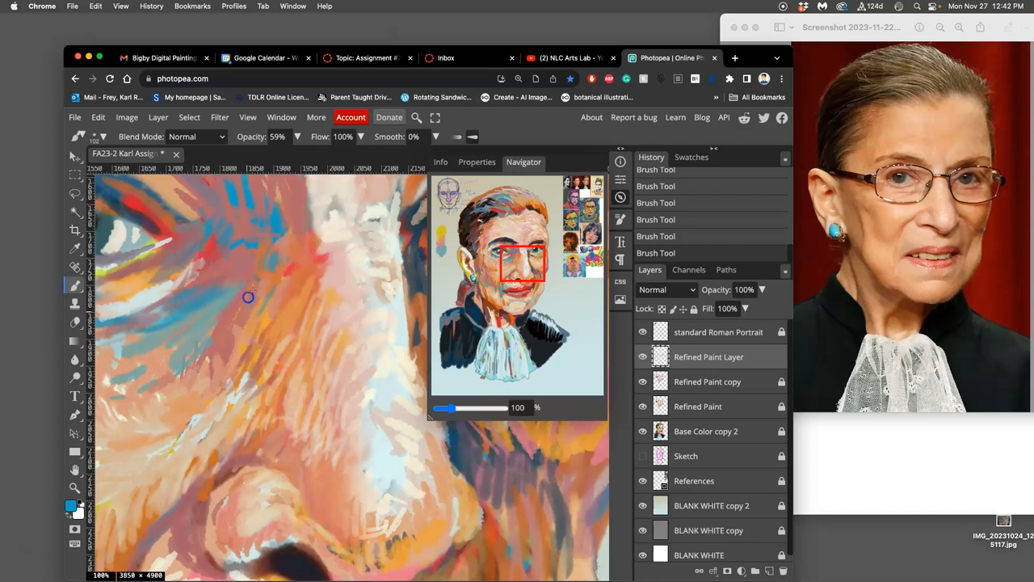
{"action": "left_click_drag", "start_coordinate": [249, 298], "coordinate": [265, 320]}
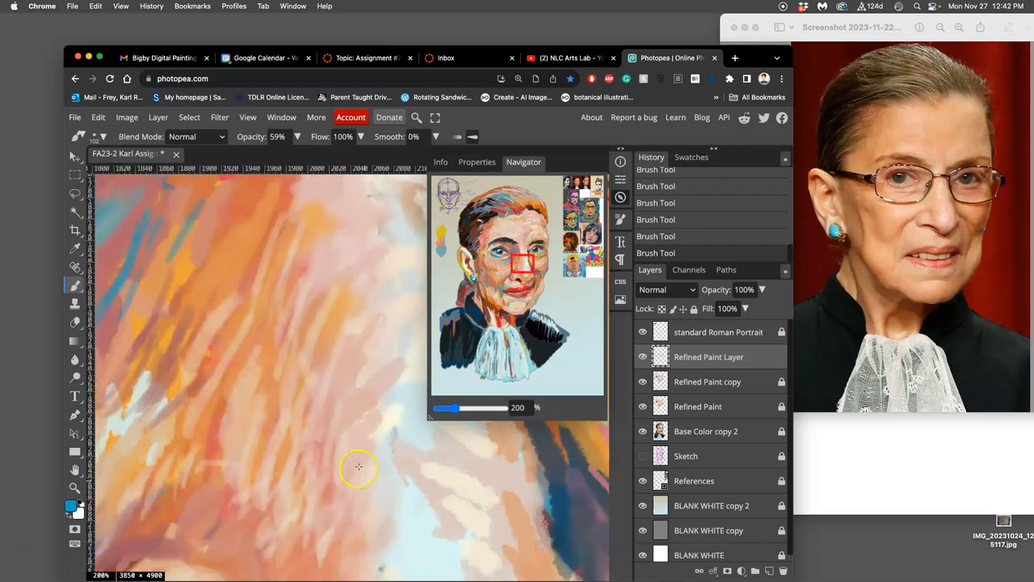
Lay a pale hatched stroke over the cheek at 200% zoom.
{"action": "left_click_drag", "start_coordinate": [359, 466], "coordinate": [330, 323]}
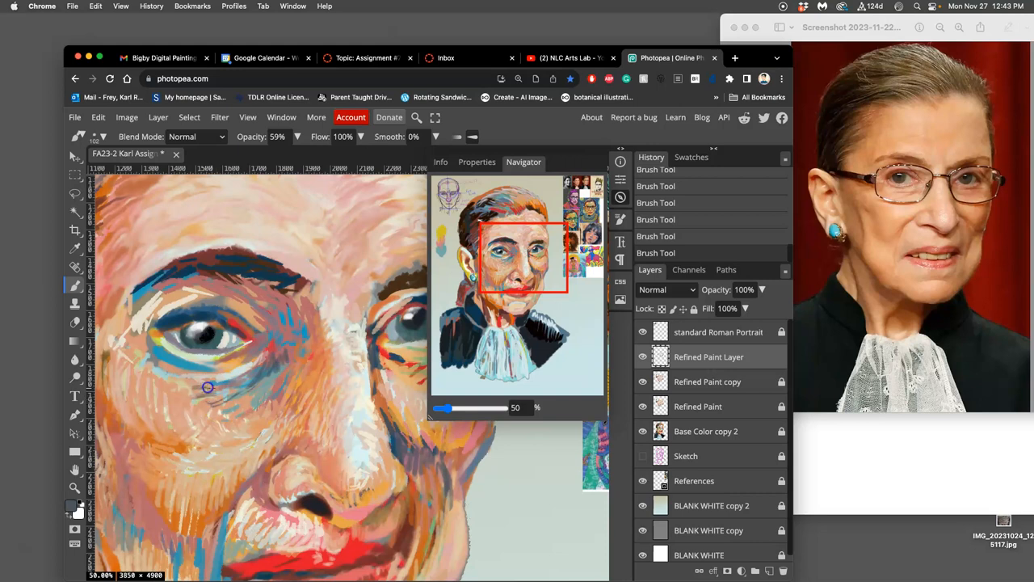
{"action": "mouse_move", "coordinate": [414, 365]}
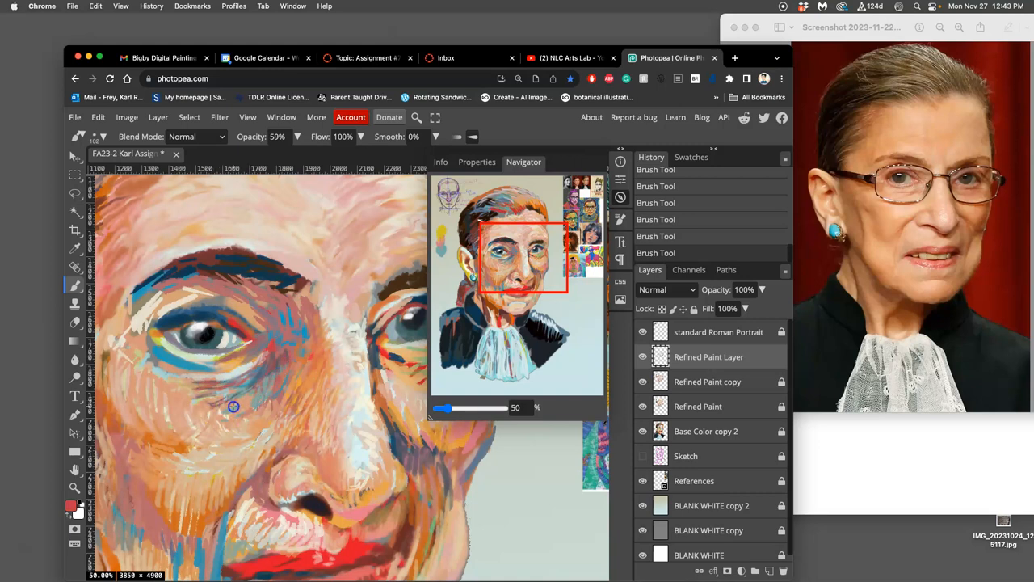
Paint a soft skin-tone stroke under the left eye at 50% zoom.
{"action": "left_click_drag", "start_coordinate": [233, 407], "coordinate": [284, 378]}
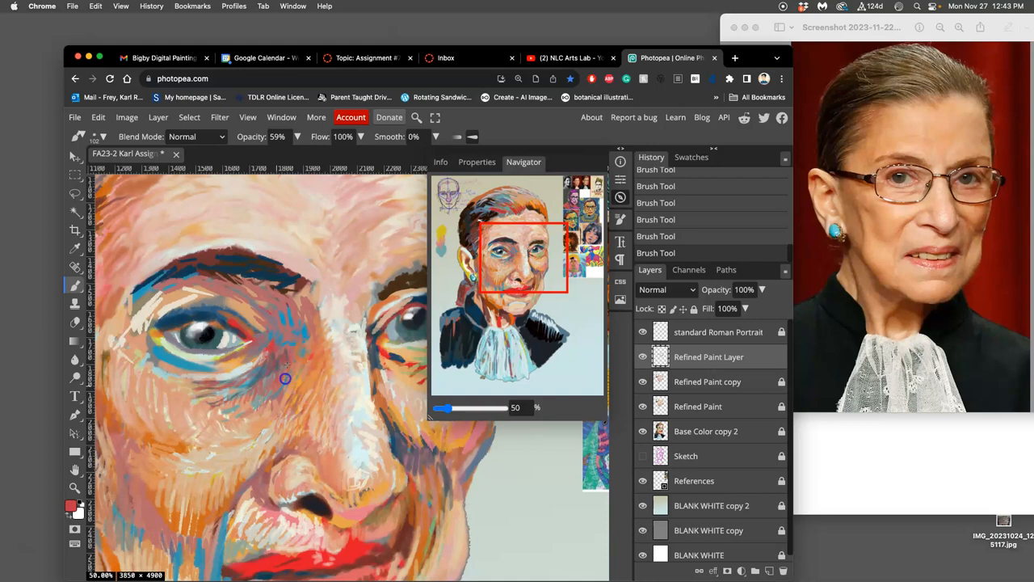
{"action": "mouse_move", "coordinate": [278, 309]}
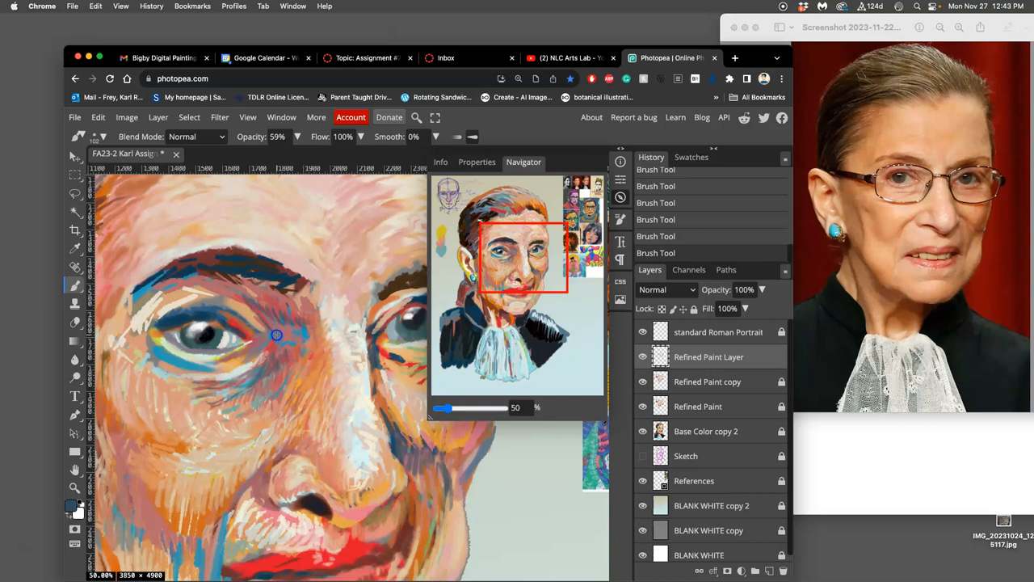
{"action": "mouse_move", "coordinate": [228, 298]}
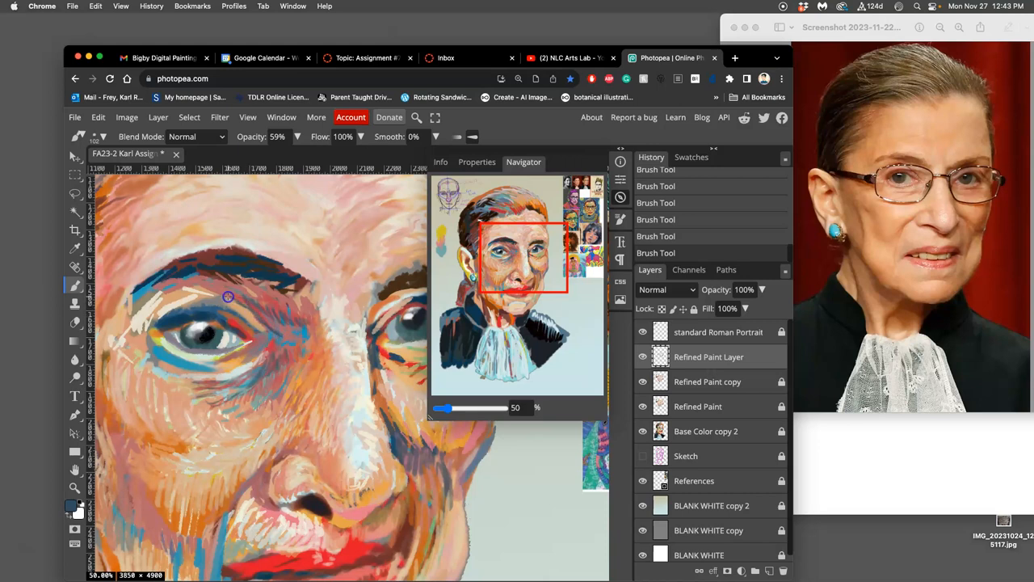
{"action": "mouse_move", "coordinate": [262, 310]}
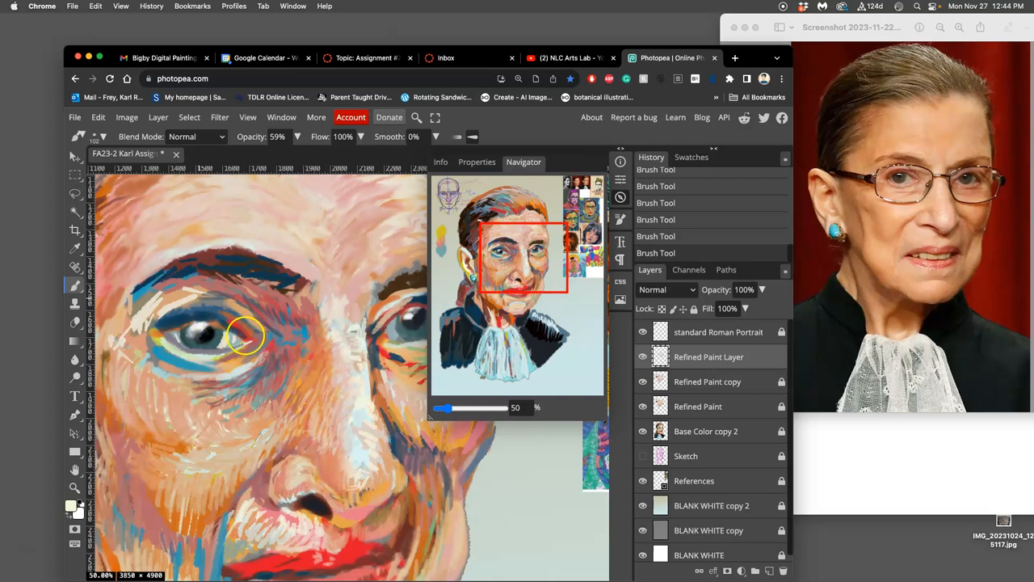
{"action": "mouse_move", "coordinate": [202, 342]}
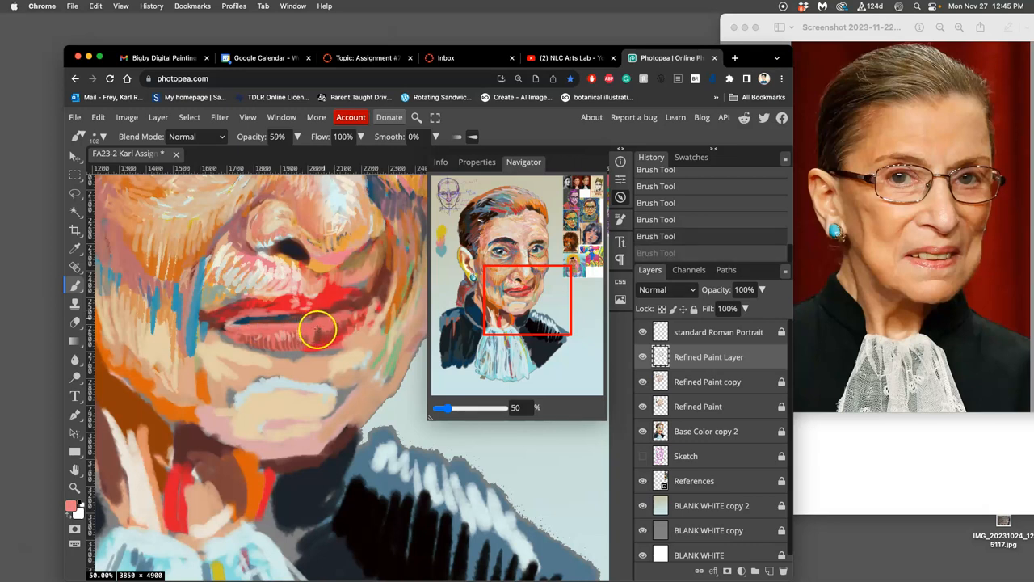
{"action": "mouse_move", "coordinate": [356, 313]}
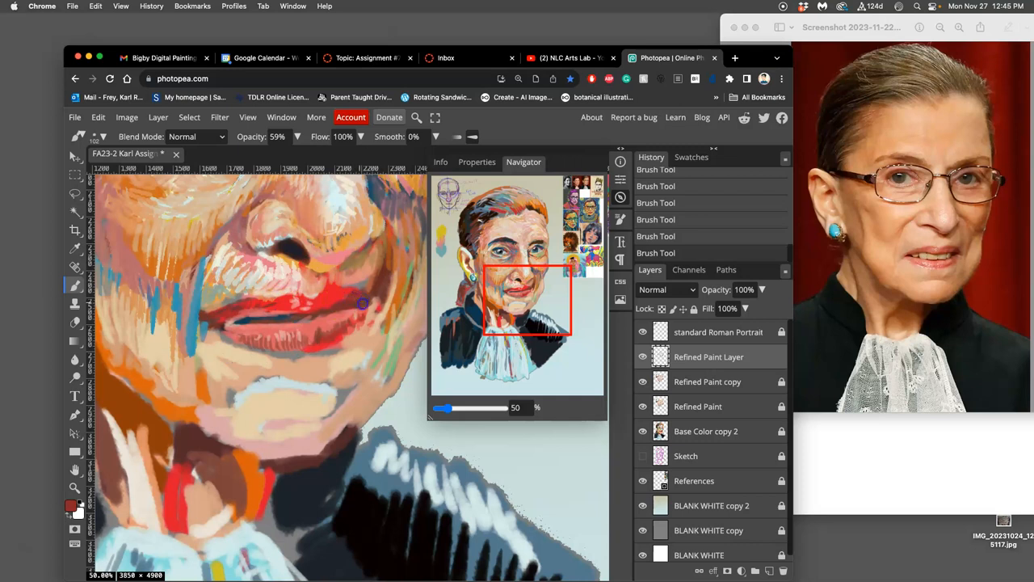
{"action": "mouse_move", "coordinate": [341, 299]}
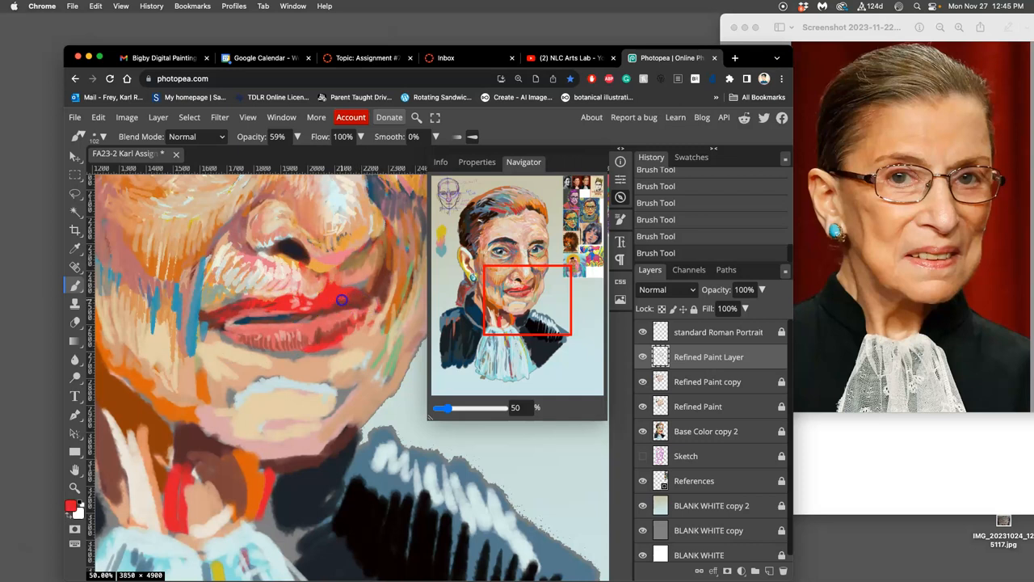
{"action": "mouse_move", "coordinate": [366, 304]}
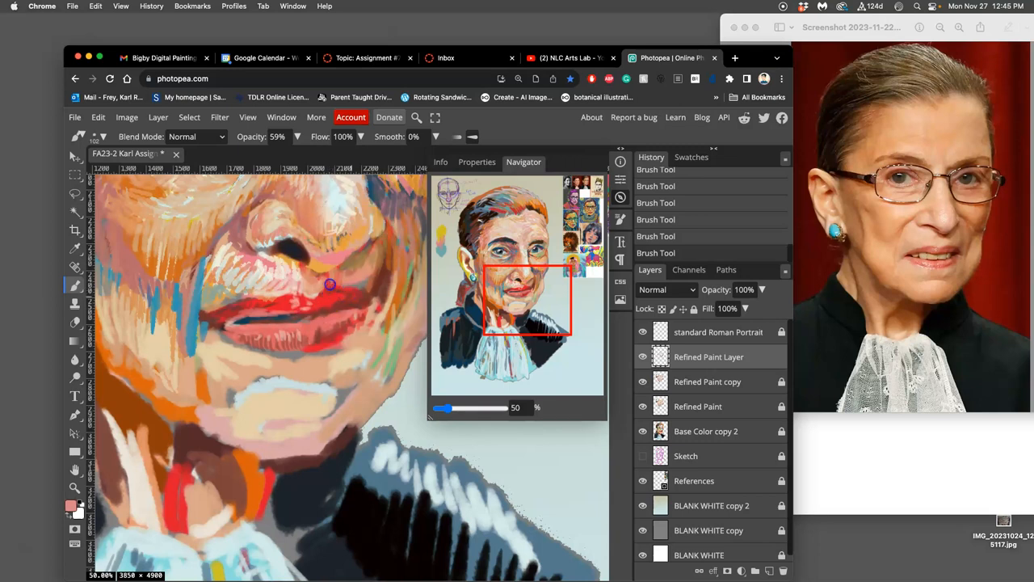
{"action": "mouse_move", "coordinate": [343, 289]}
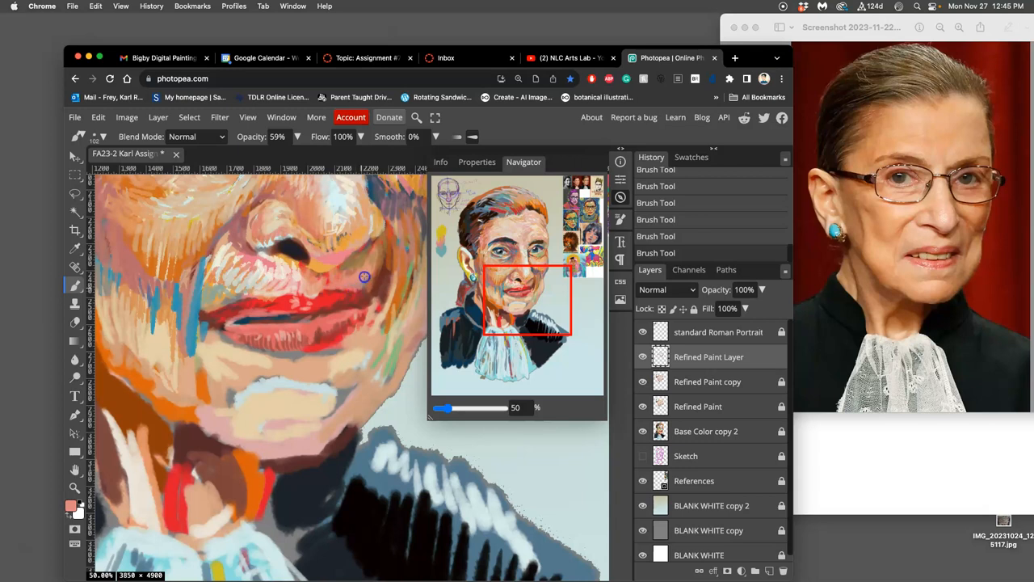
{"action": "mouse_move", "coordinate": [370, 289]}
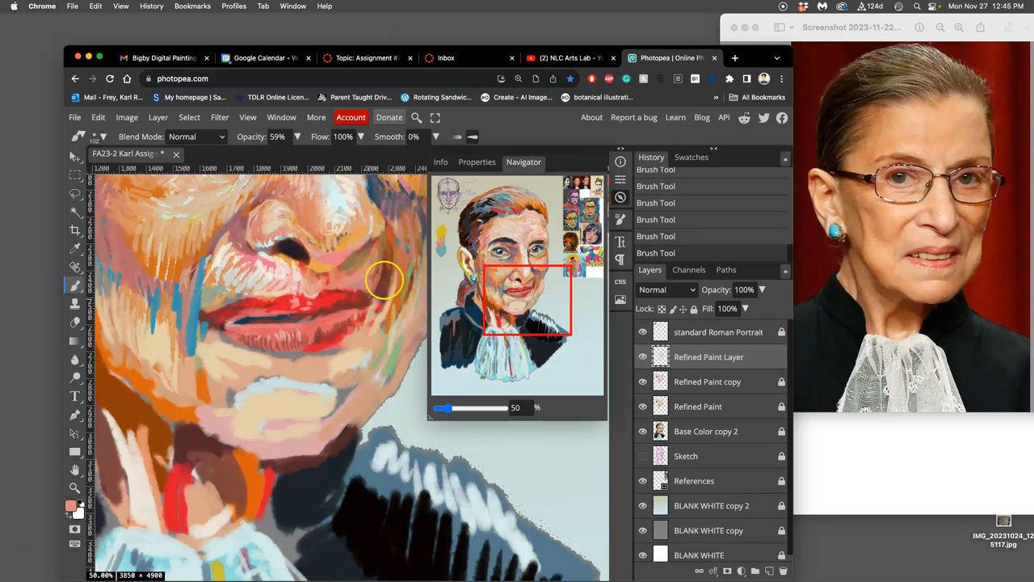
{"action": "mouse_move", "coordinate": [315, 260]}
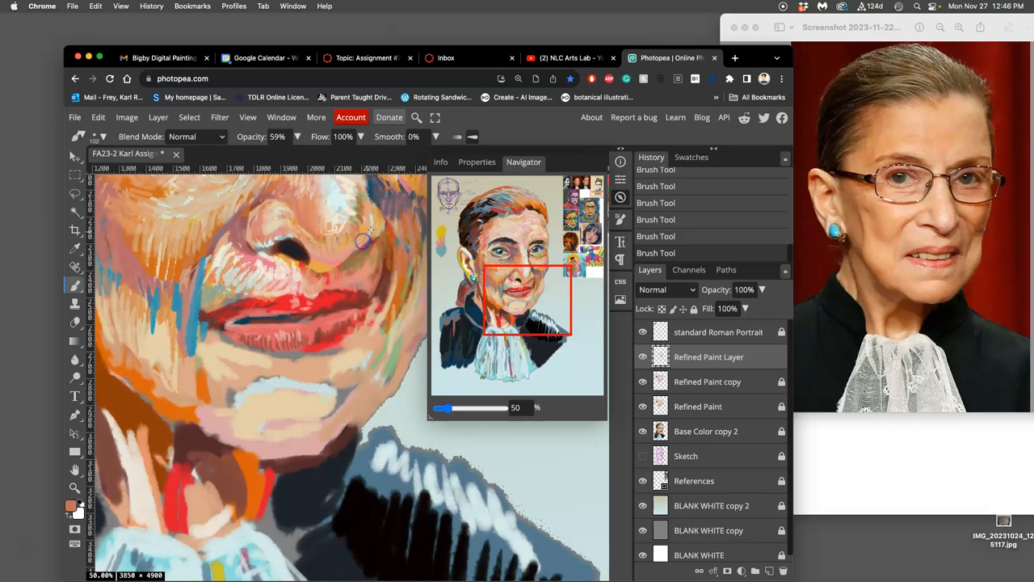
{"action": "mouse_move", "coordinate": [359, 207]}
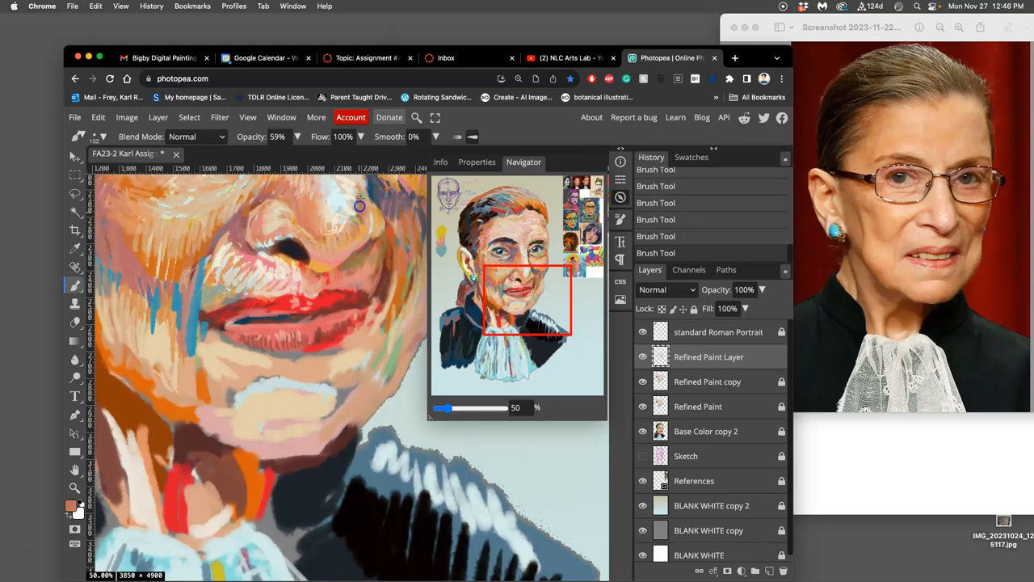
{"action": "mouse_move", "coordinate": [363, 218]}
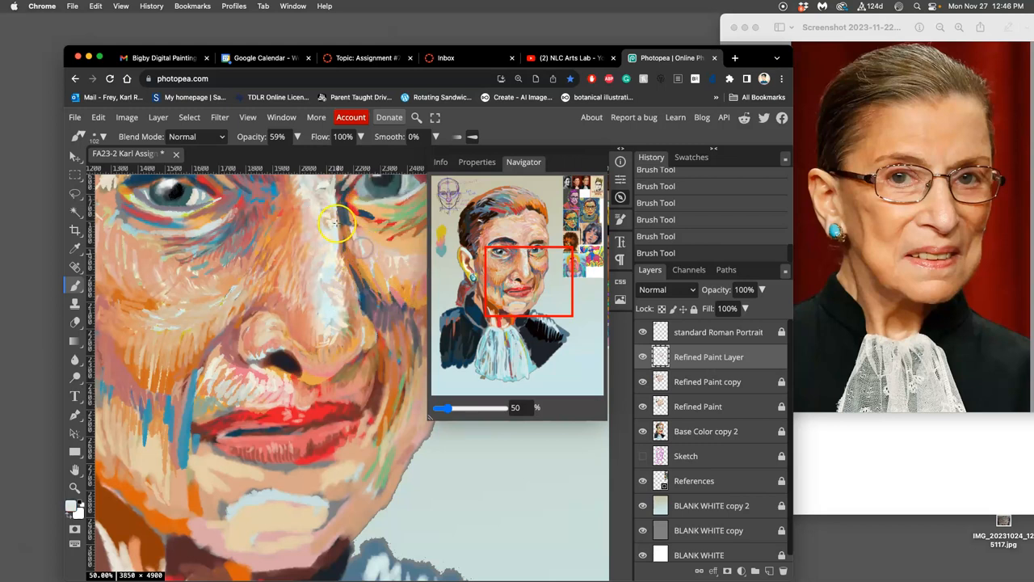
{"action": "mouse_move", "coordinate": [271, 385]}
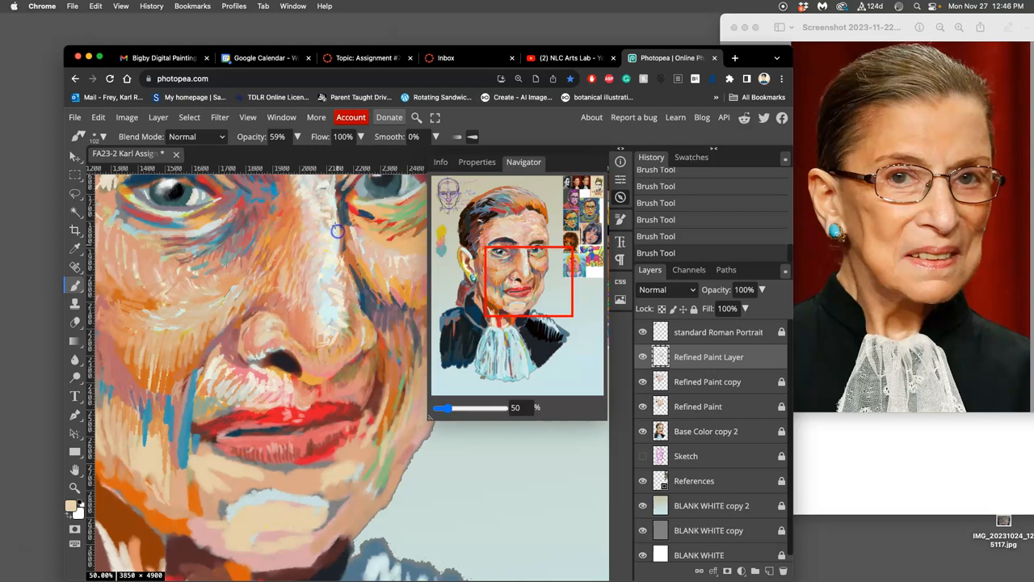
{"action": "mouse_move", "coordinate": [332, 198]}
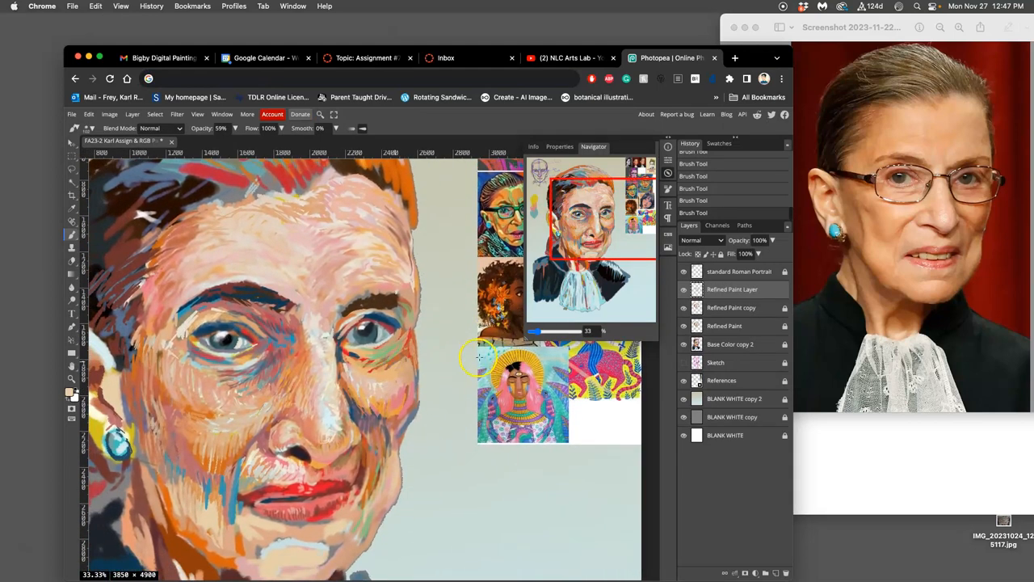
{"action": "mouse_move", "coordinate": [100, 245]}
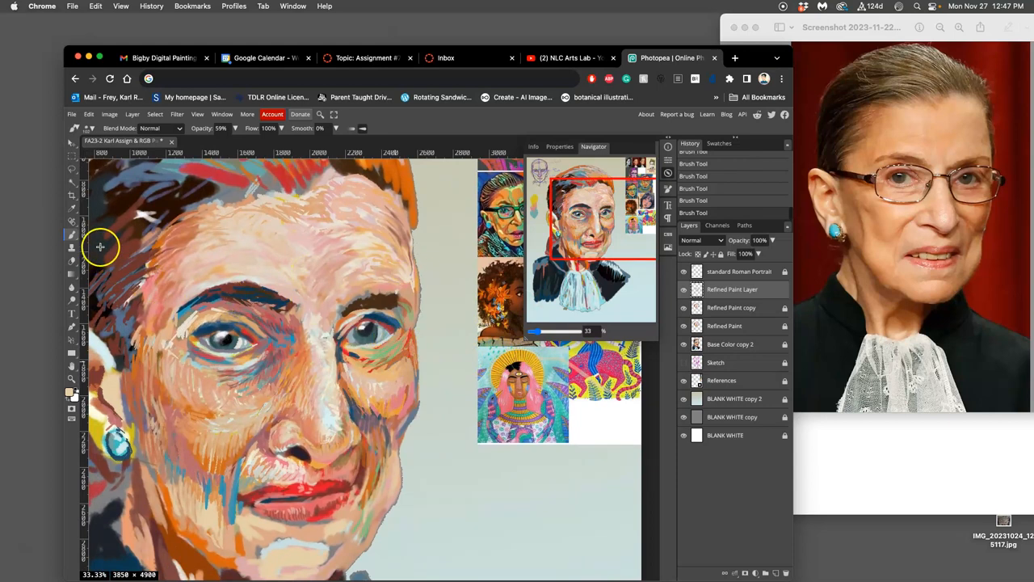
{"action": "mouse_move", "coordinate": [546, 354]}
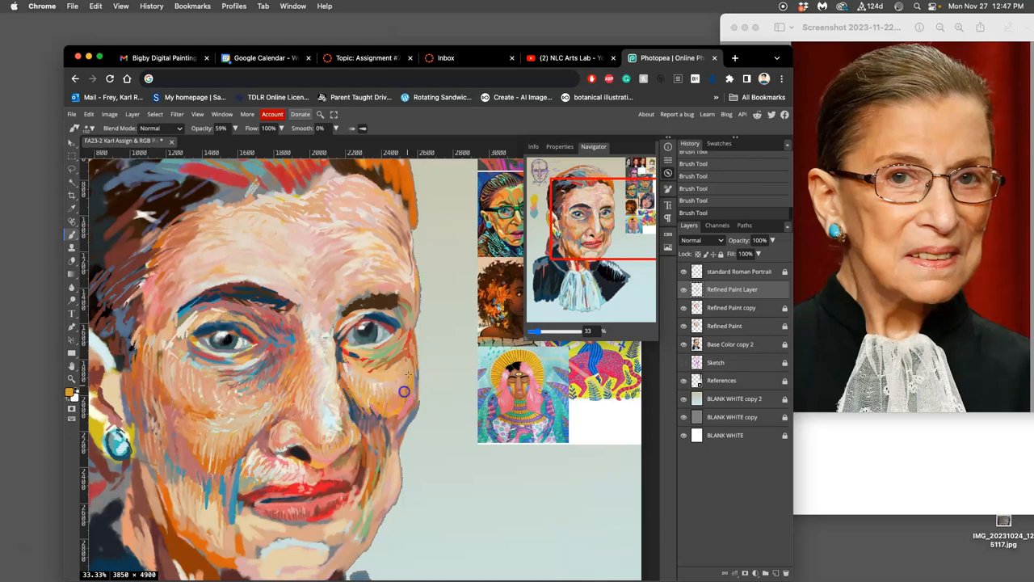
{"action": "mouse_move", "coordinate": [407, 346]}
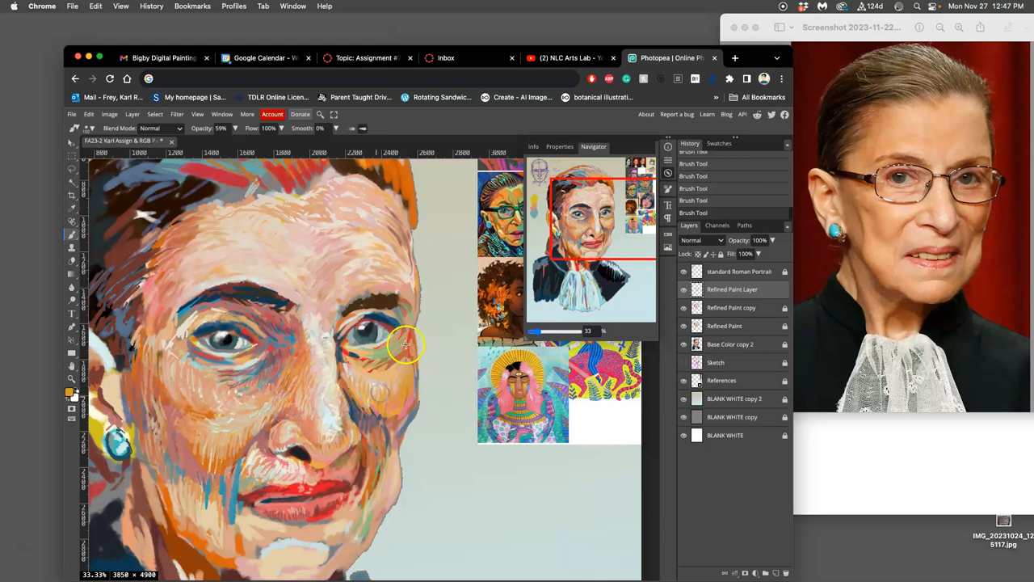